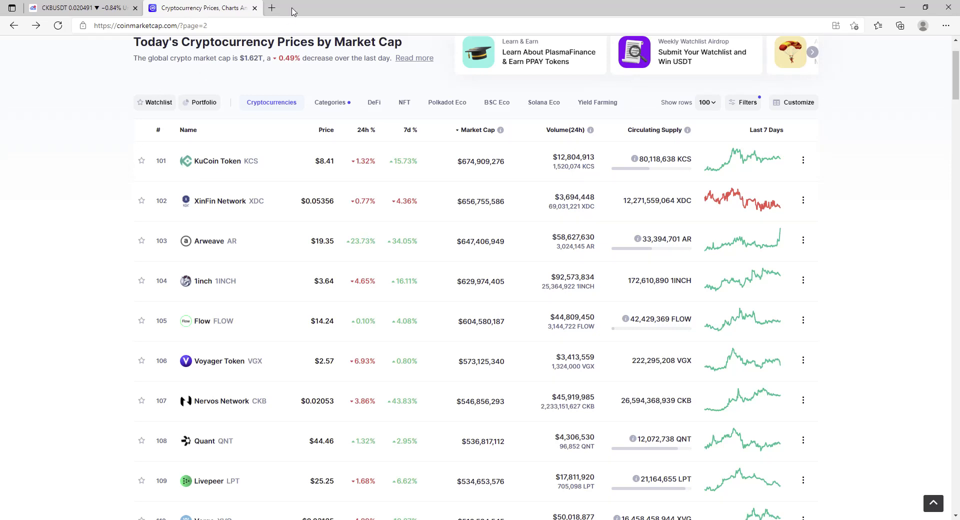
pyautogui.moveTo(774, 142)
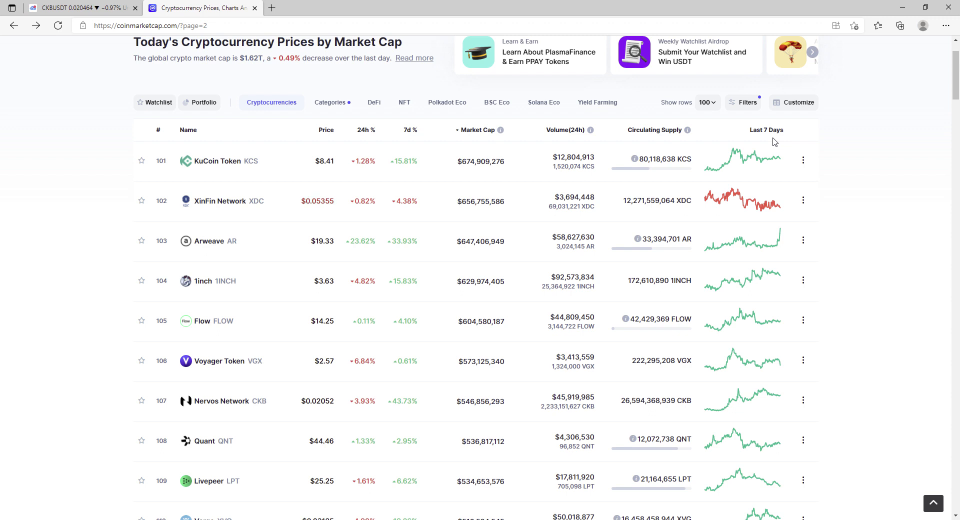
pyautogui.moveTo(158, 362)
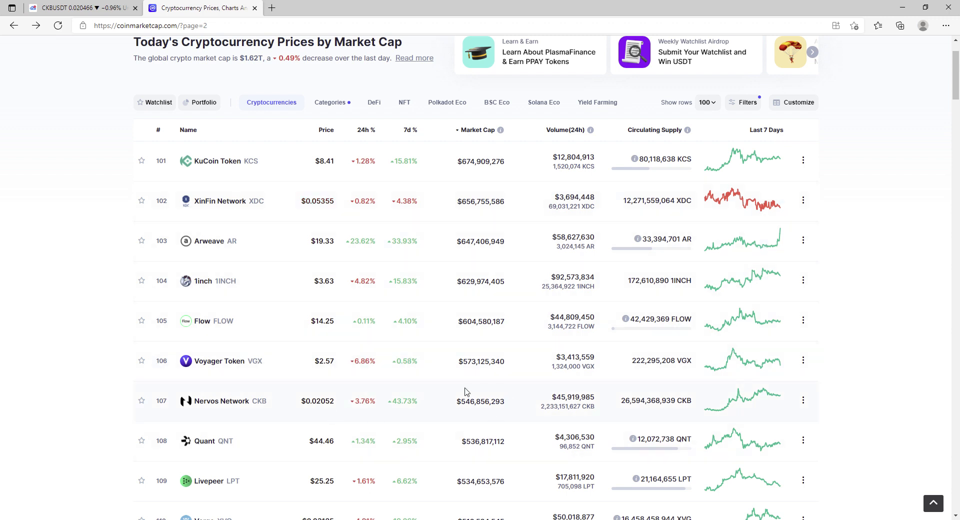
pyautogui.moveTo(507, 395)
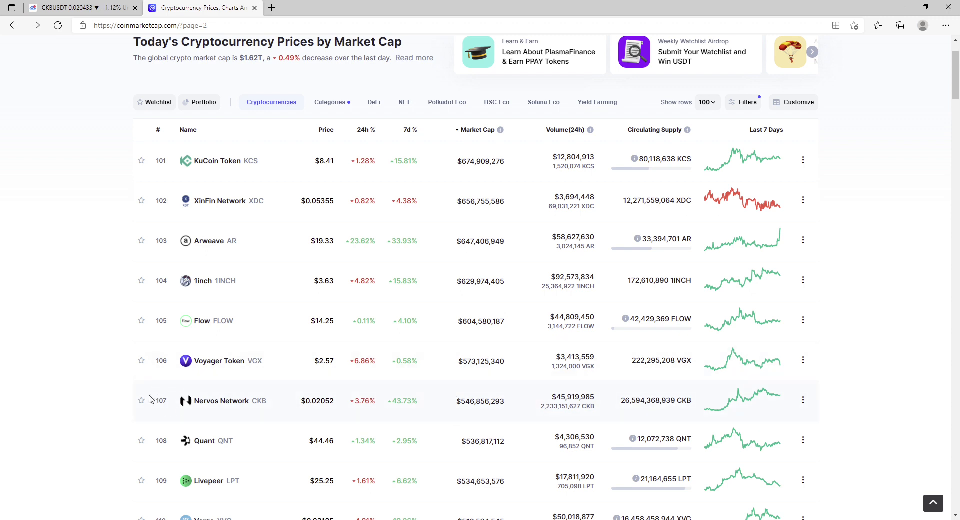
pyautogui.moveTo(238, 379)
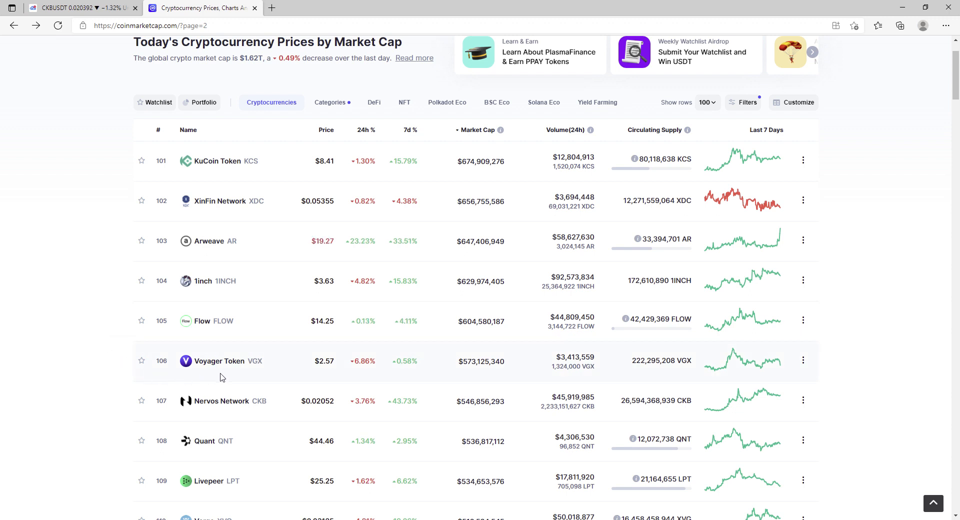
pyautogui.moveTo(178, 366)
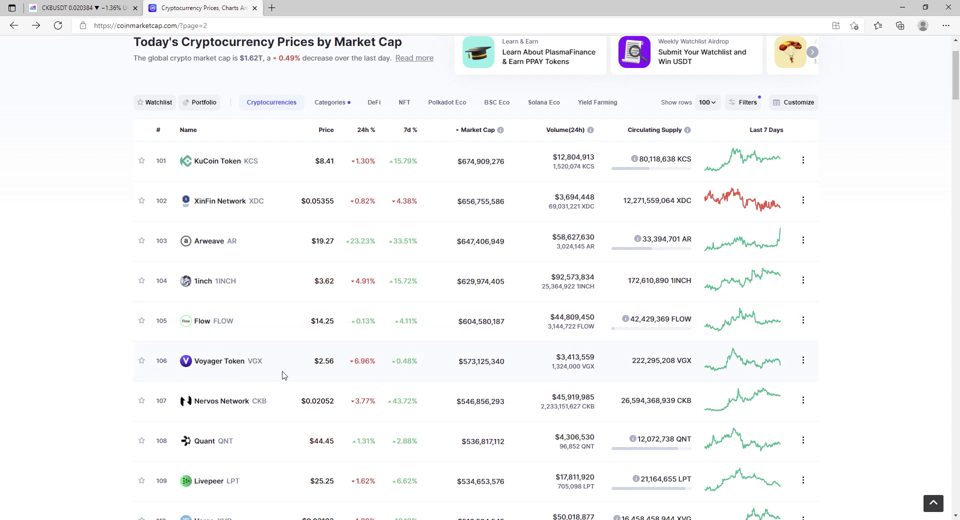
pyautogui.moveTo(284, 359)
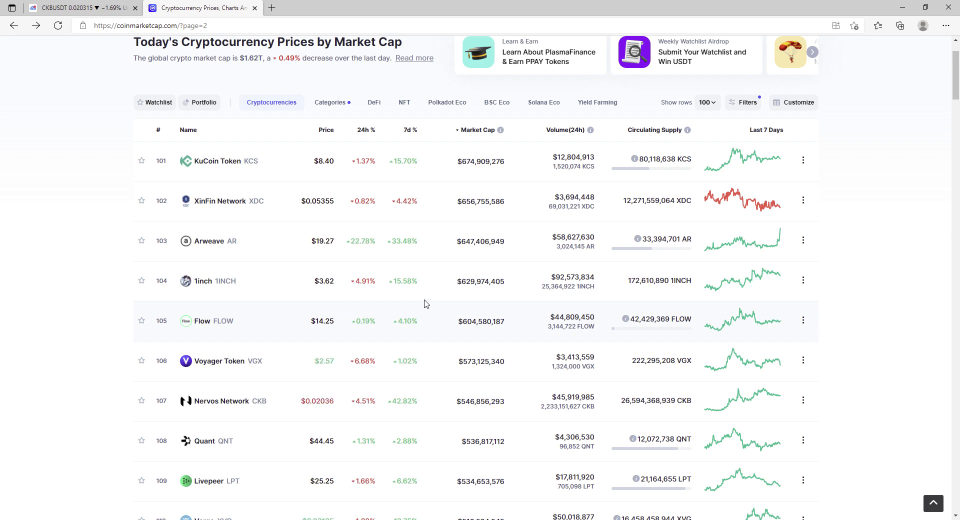
pyautogui.scroll(-3)
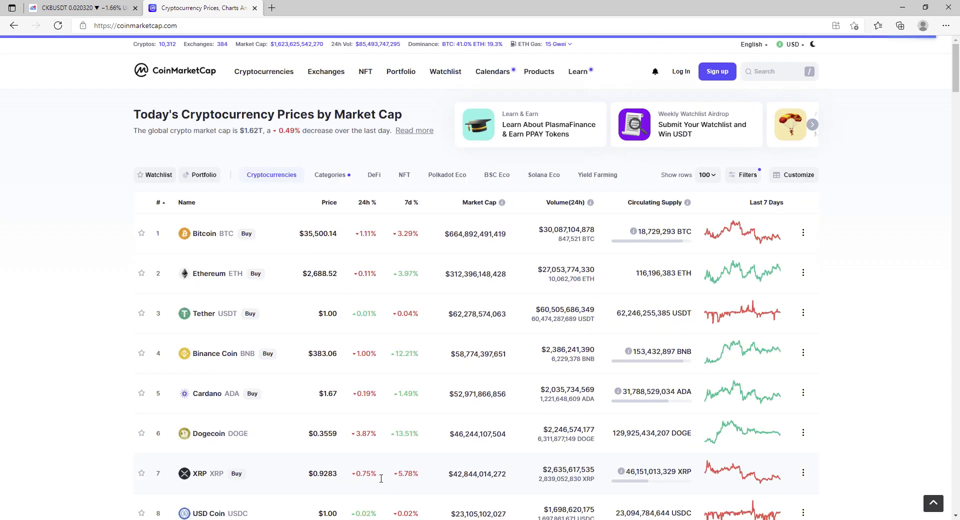
pyautogui.scroll(-3)
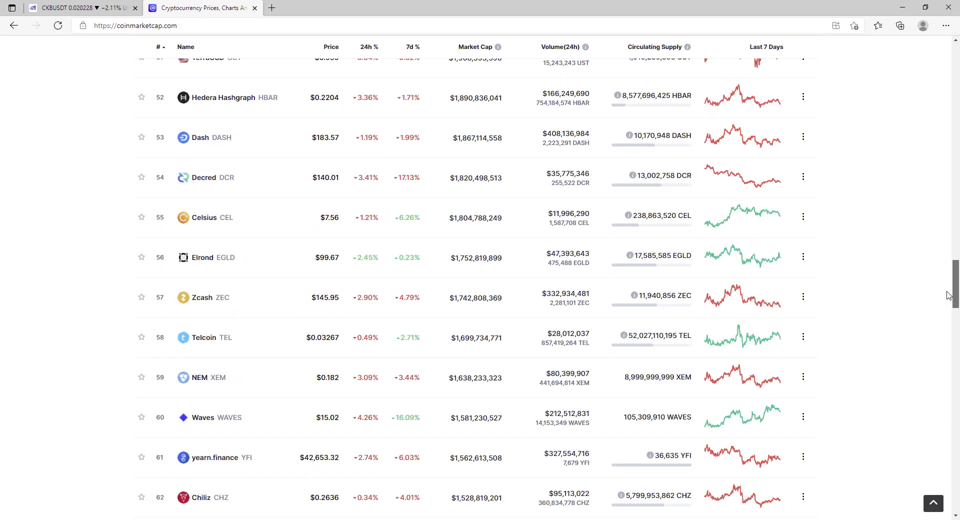
pyautogui.scroll(3)
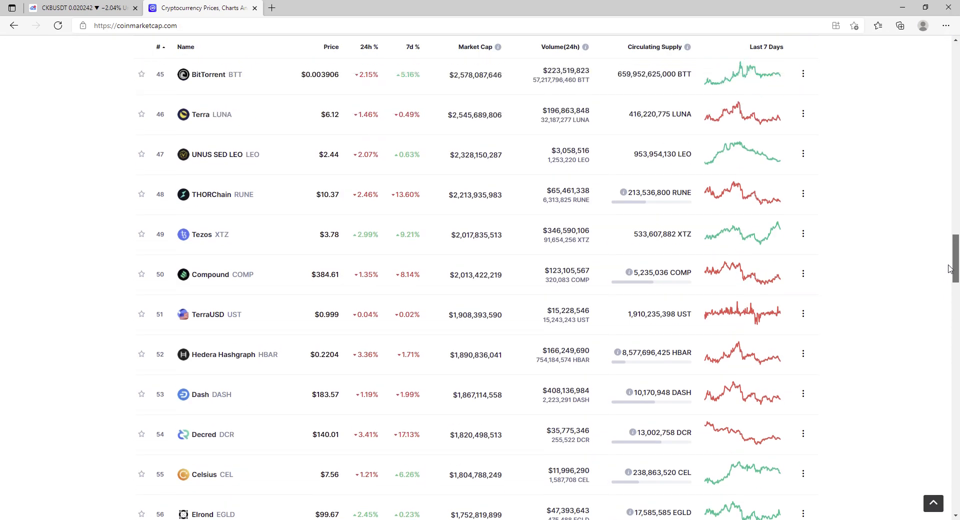
pyautogui.scroll(3)
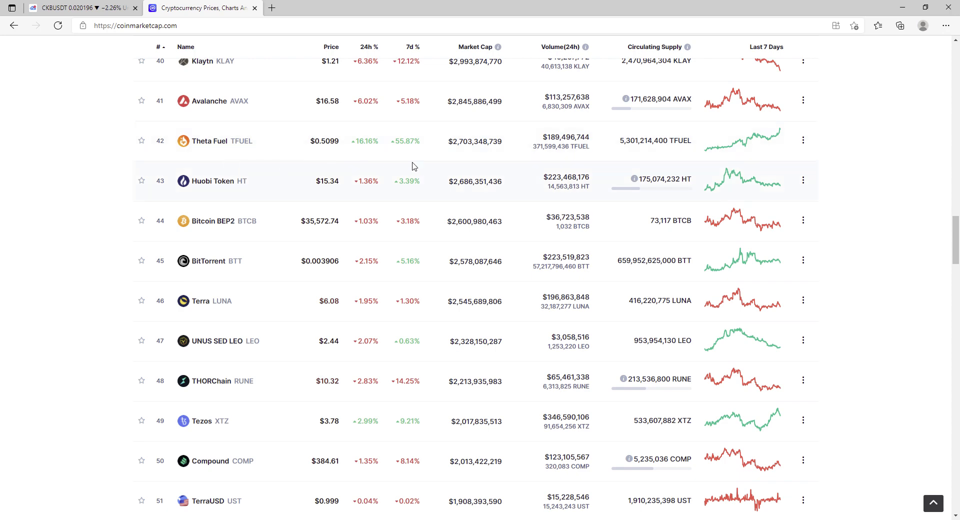
pyautogui.scroll(3)
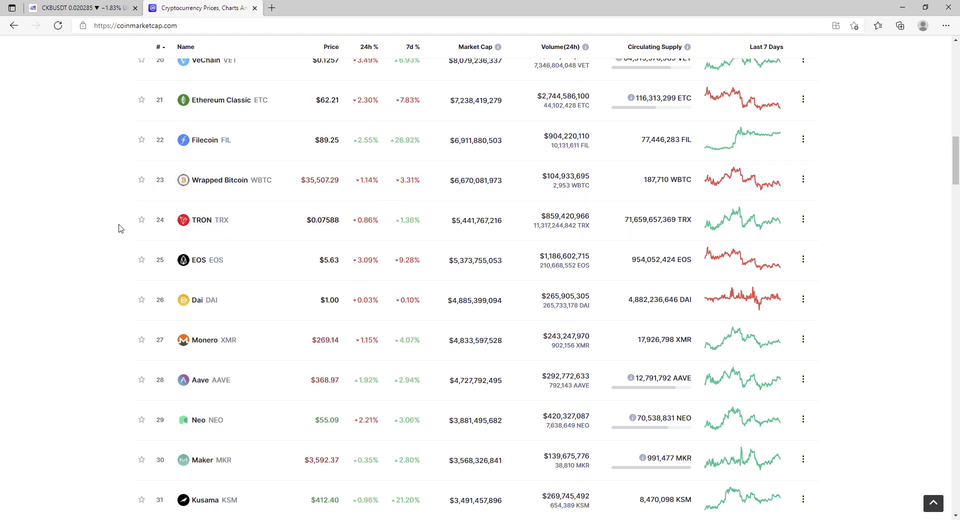
pyautogui.moveTo(453, 210)
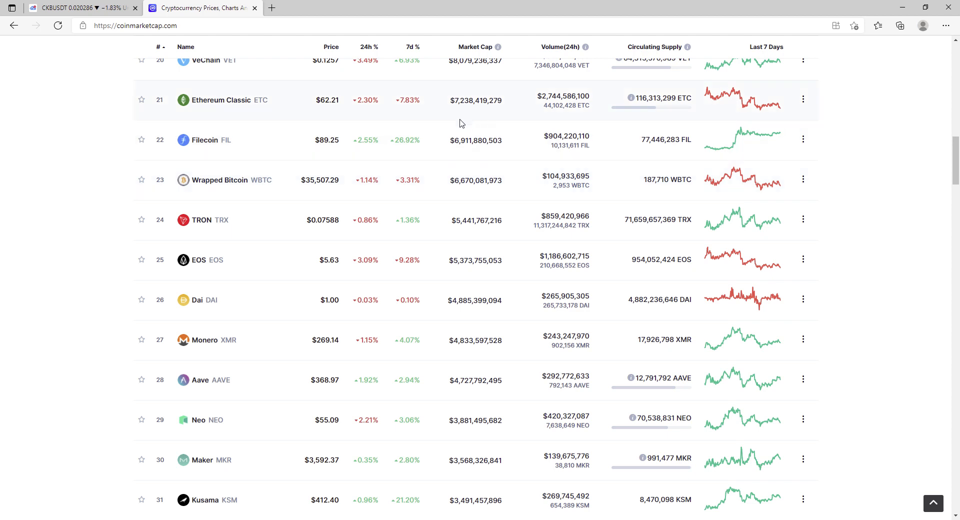
pyautogui.moveTo(587, 169)
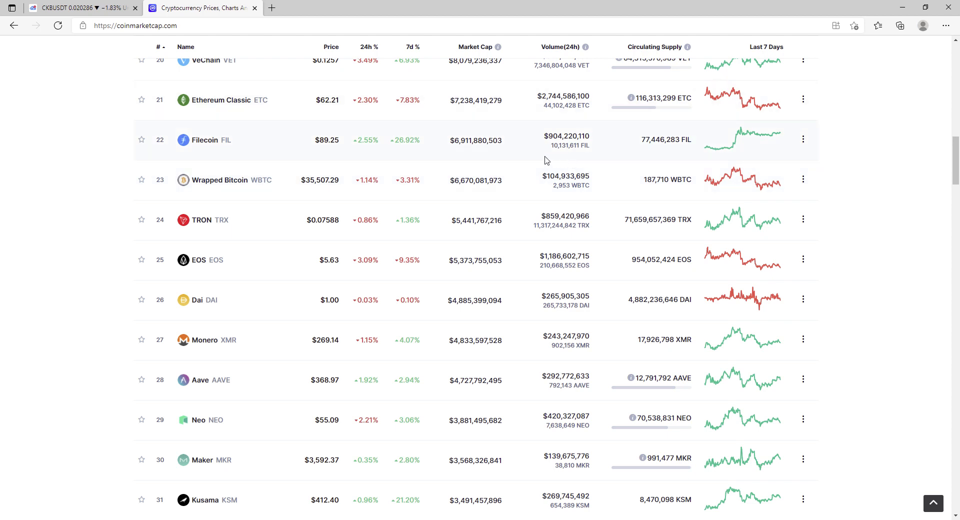
pyautogui.moveTo(472, 174)
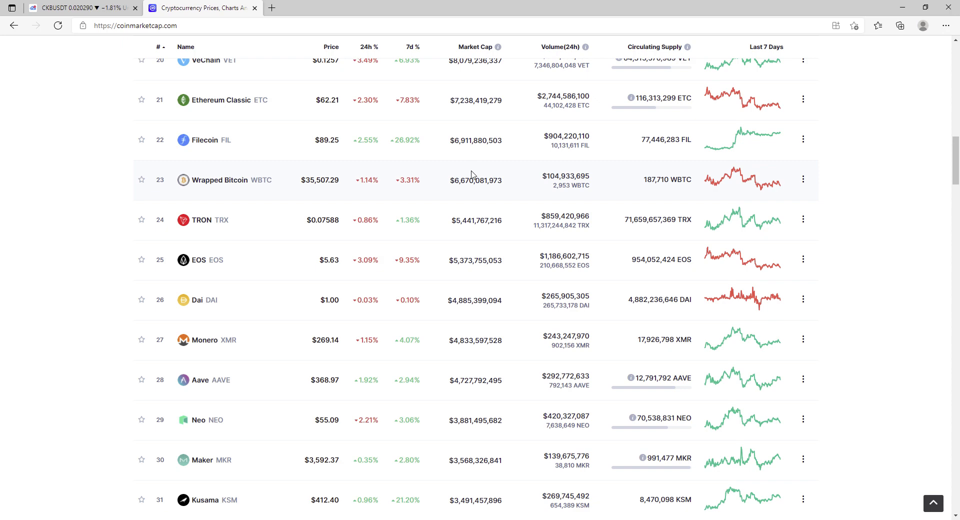
pyautogui.moveTo(470, 199)
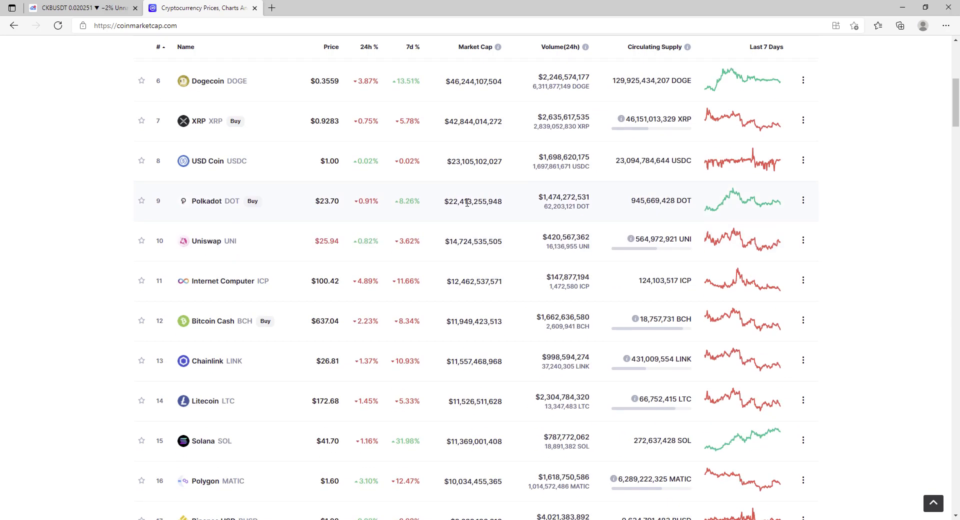
pyautogui.moveTo(427, 228)
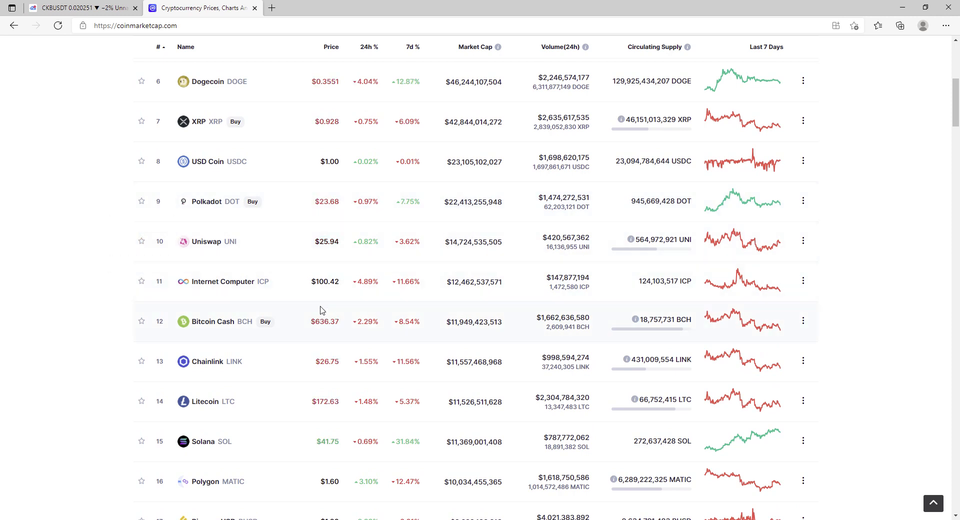
pyautogui.moveTo(278, 306)
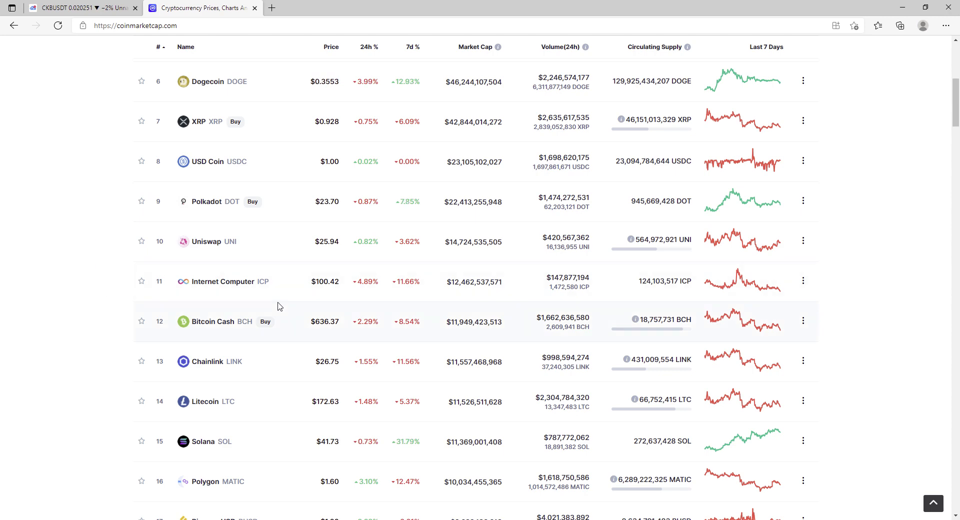
pyautogui.moveTo(428, 308)
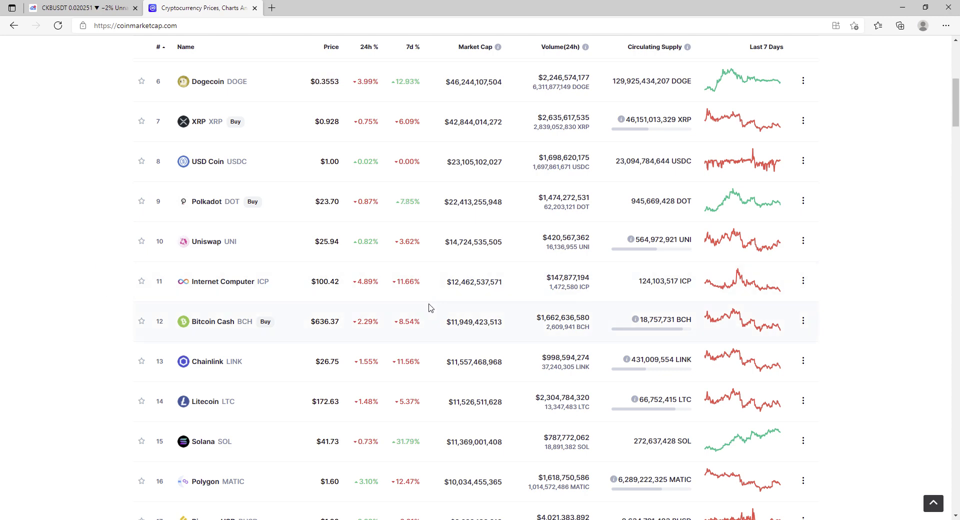
pyautogui.moveTo(136, 310)
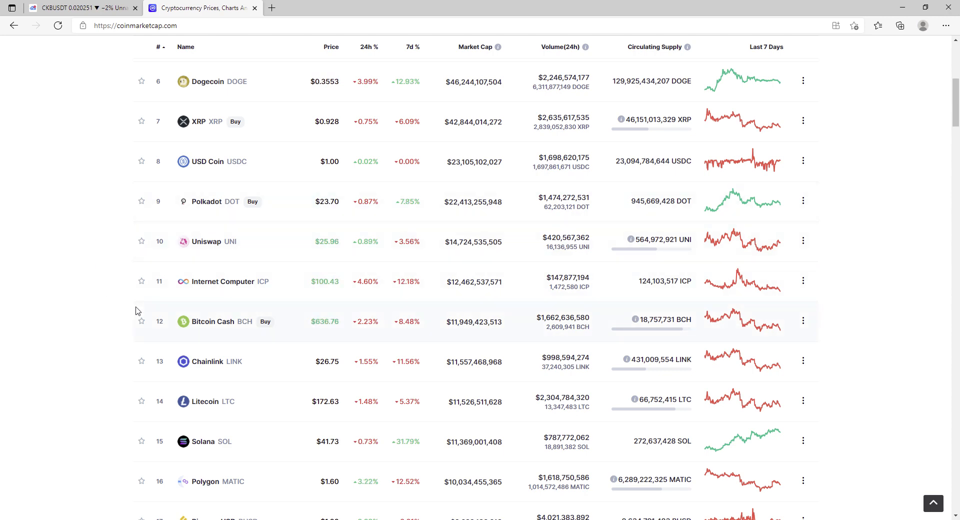
pyautogui.scroll(-3)
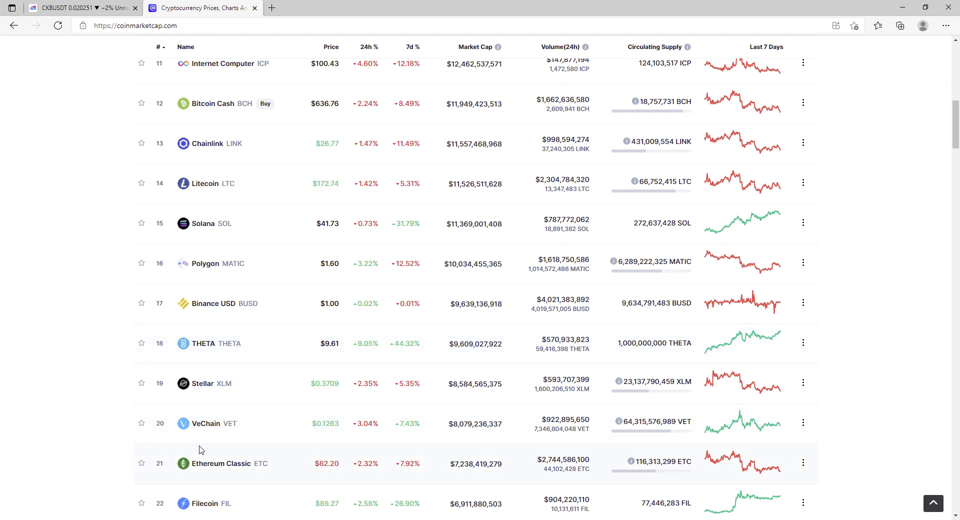
pyautogui.scroll(-3)
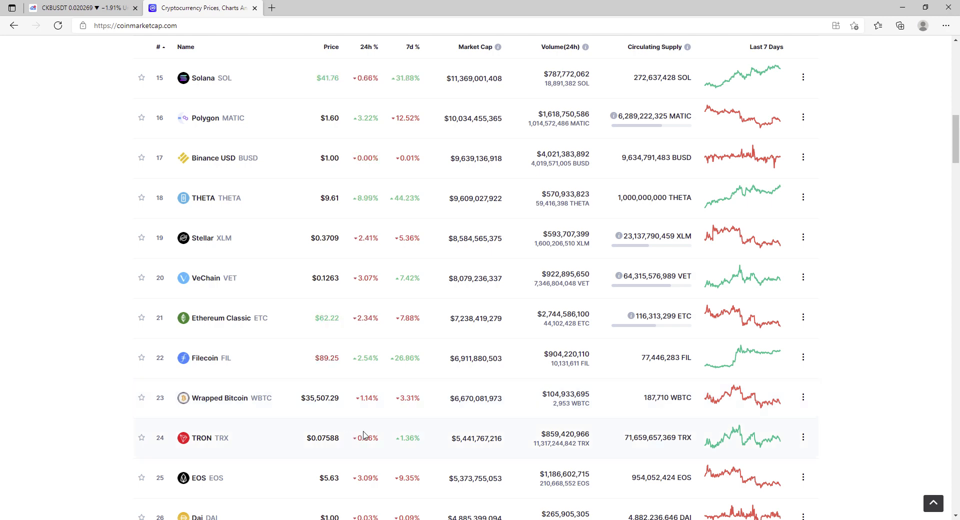
pyautogui.moveTo(450, 153)
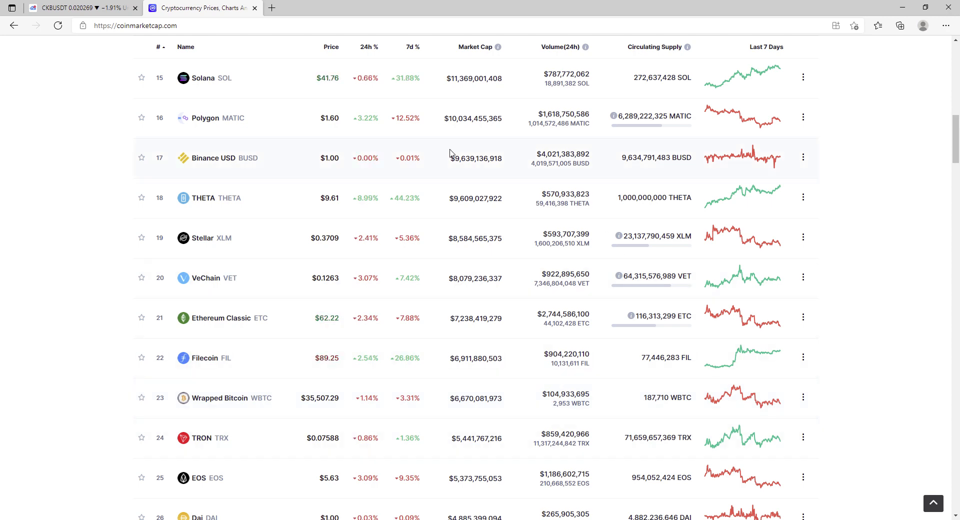
pyautogui.scroll(3)
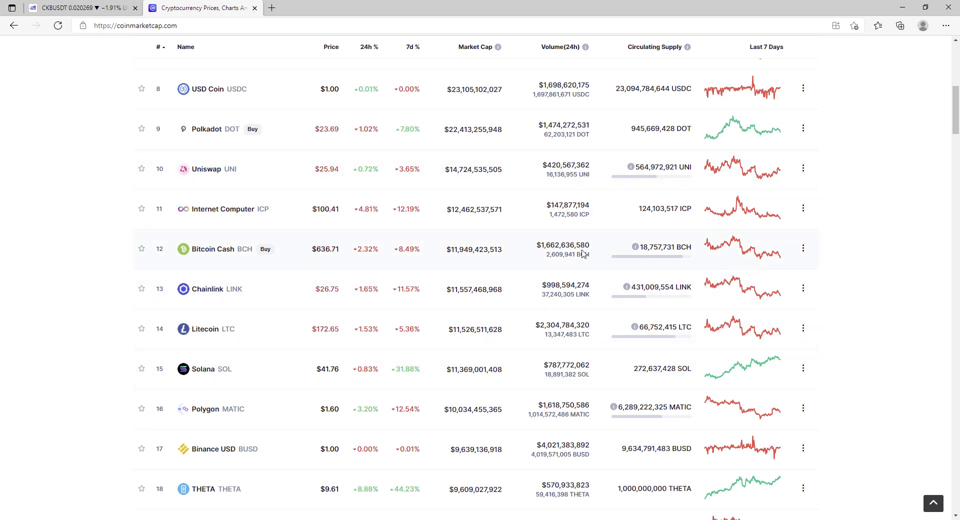
pyautogui.moveTo(513, 249)
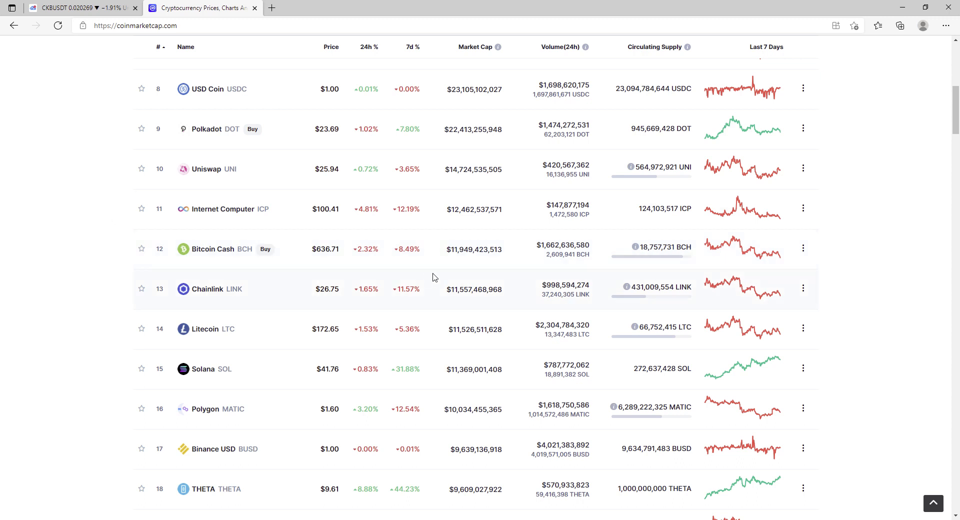
pyautogui.moveTo(467, 251)
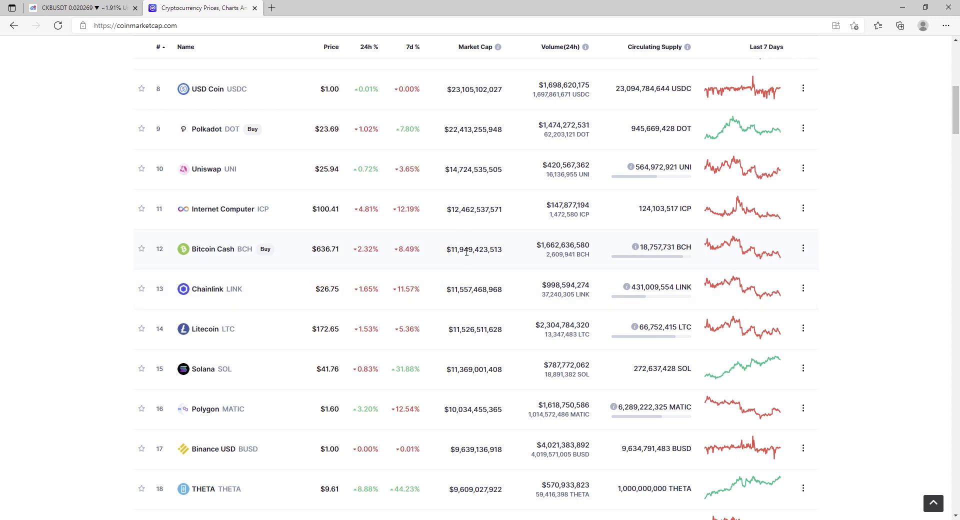
pyautogui.scroll(3)
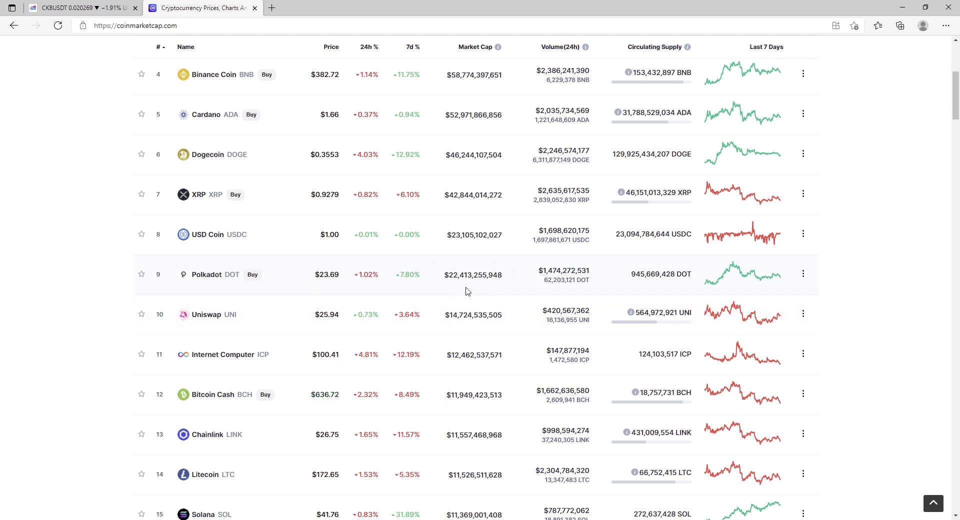
pyautogui.moveTo(462, 306)
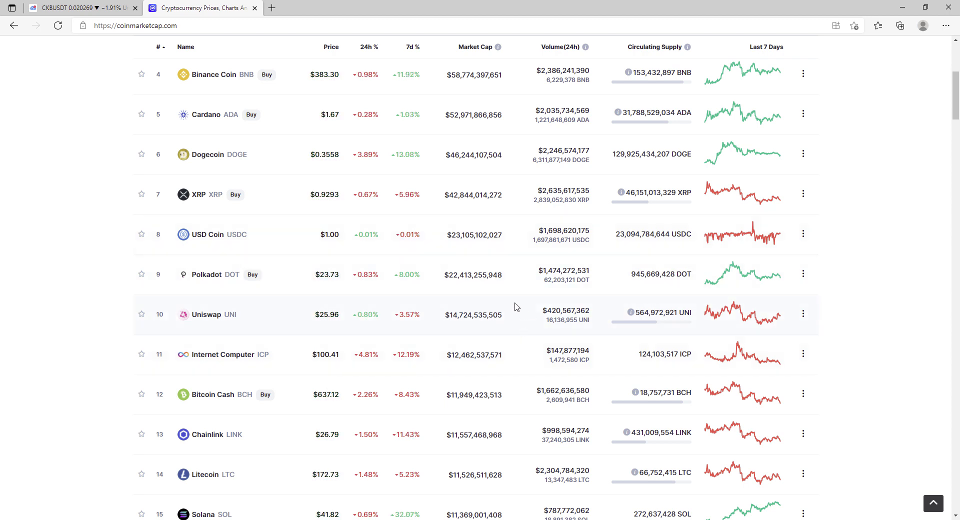
pyautogui.moveTo(431, 319)
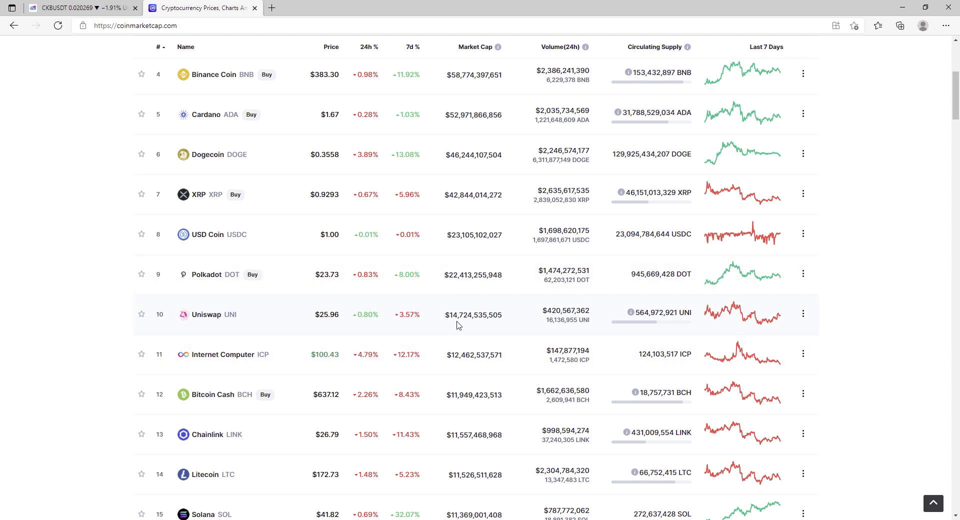
pyautogui.moveTo(431, 294)
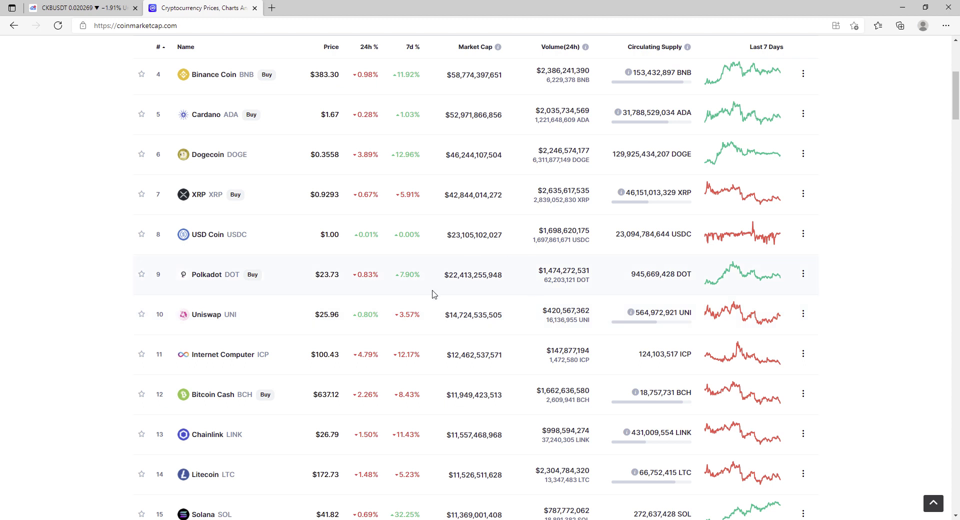
pyautogui.moveTo(448, 268)
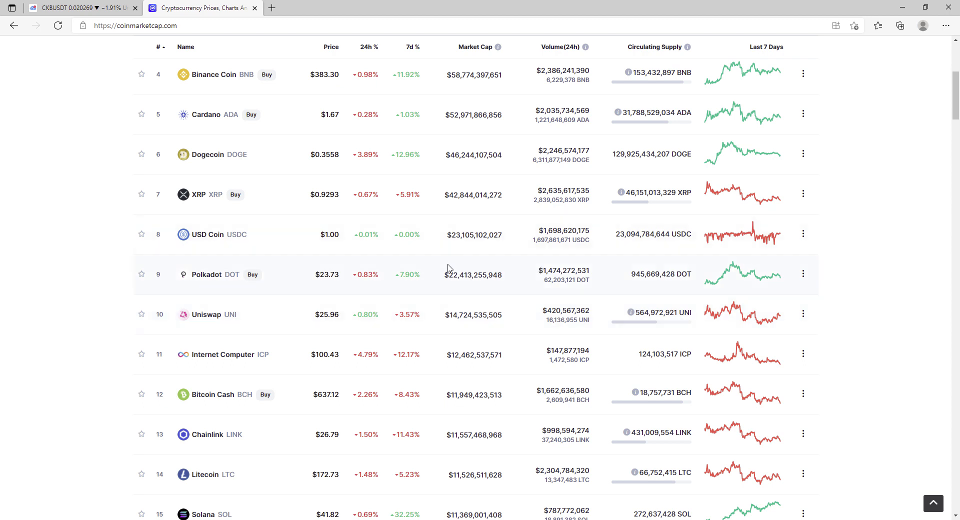
pyautogui.moveTo(437, 271)
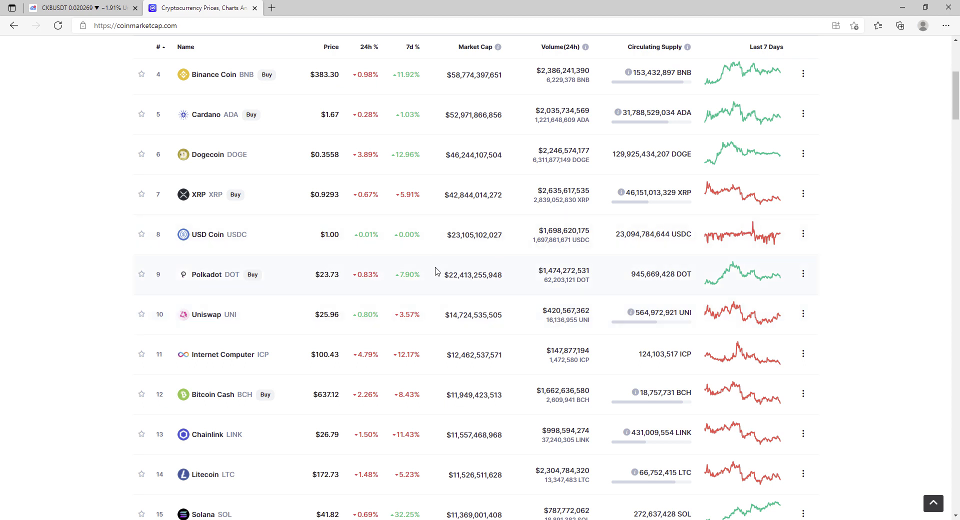
pyautogui.moveTo(437, 278)
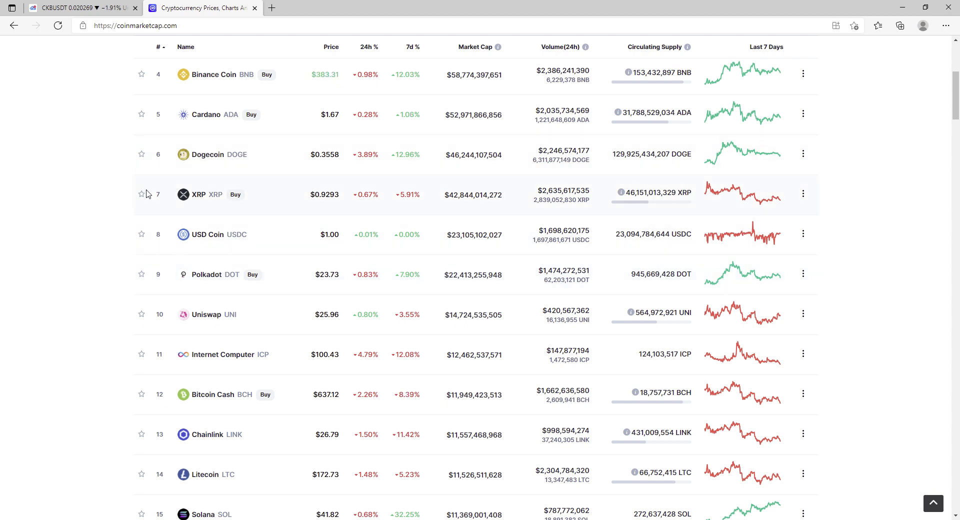
pyautogui.moveTo(456, 231)
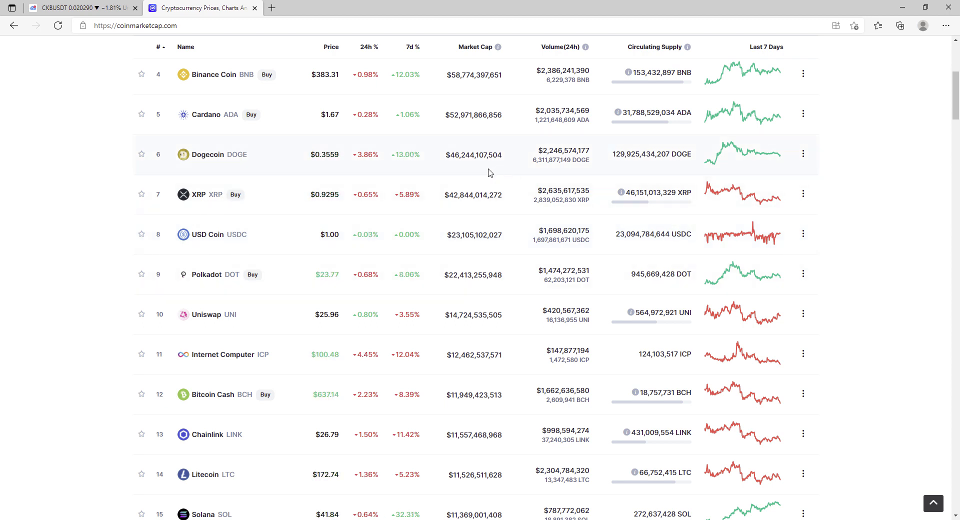
pyautogui.moveTo(437, 213)
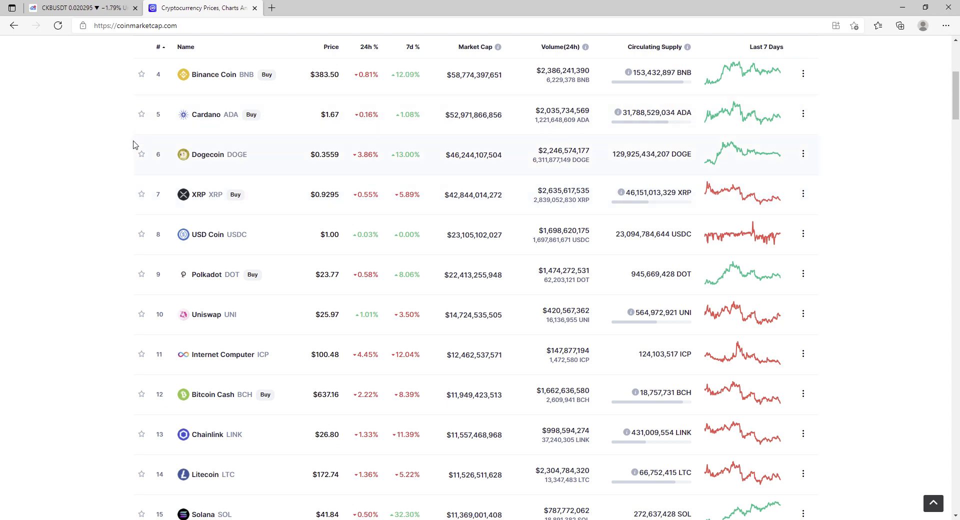
pyautogui.moveTo(150, 147)
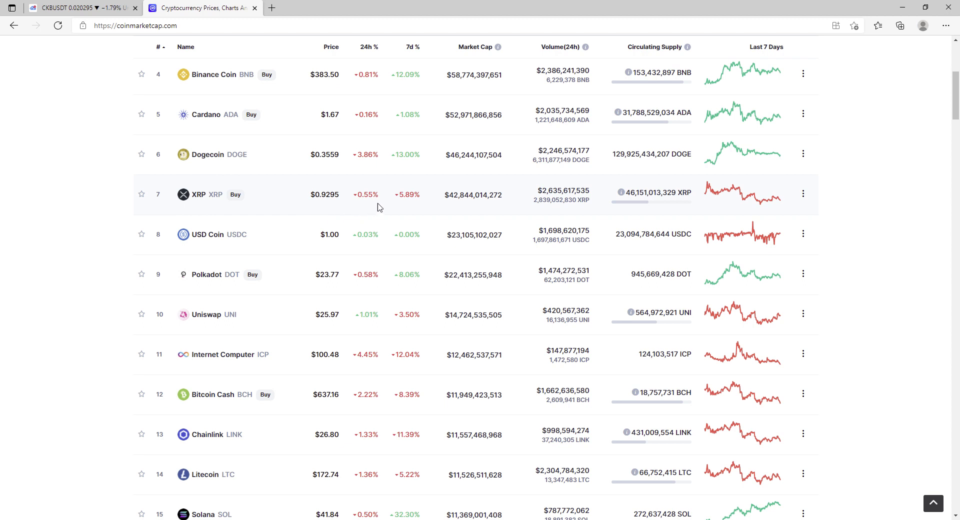
pyautogui.moveTo(423, 198)
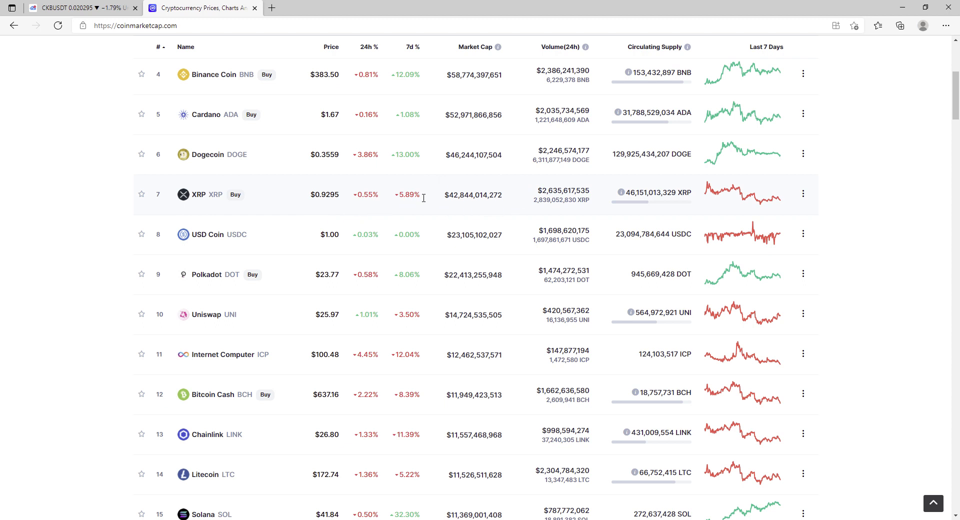
pyautogui.moveTo(422, 202)
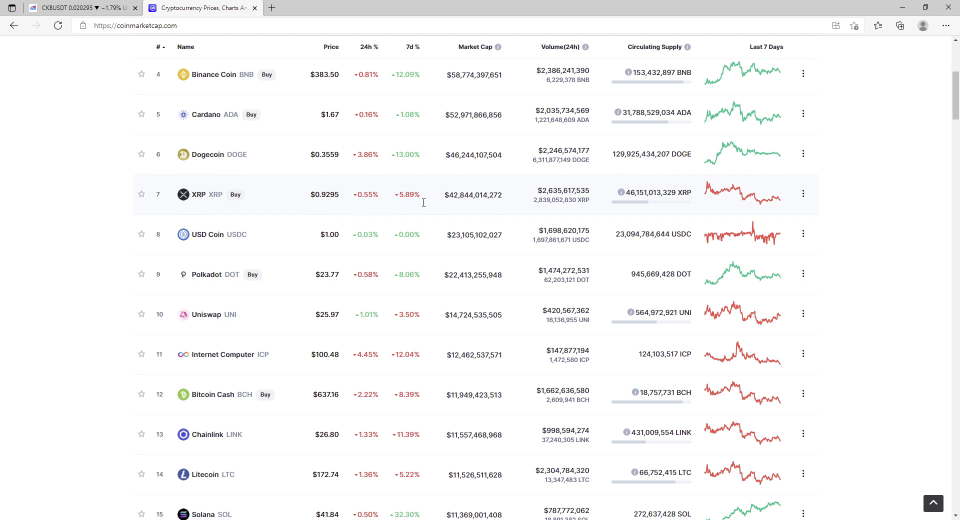
pyautogui.moveTo(539, 150)
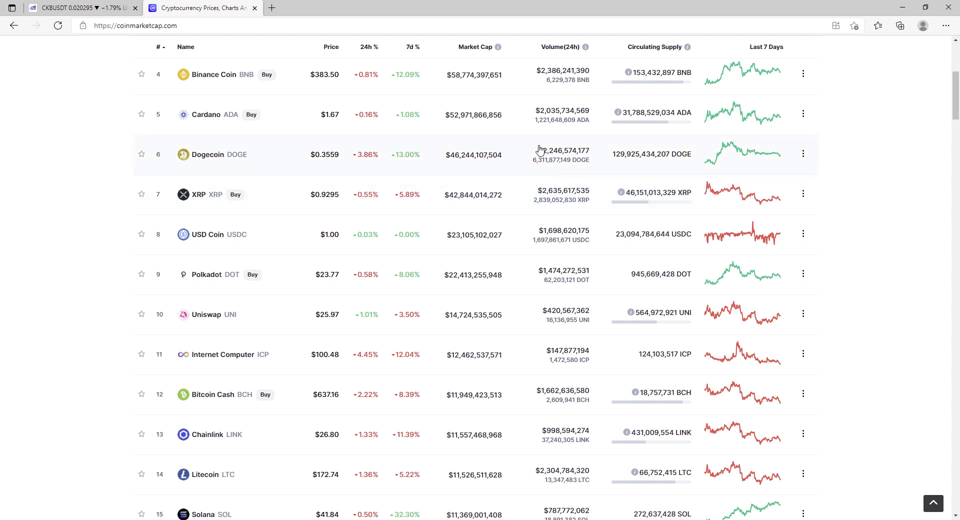
pyautogui.moveTo(469, 177)
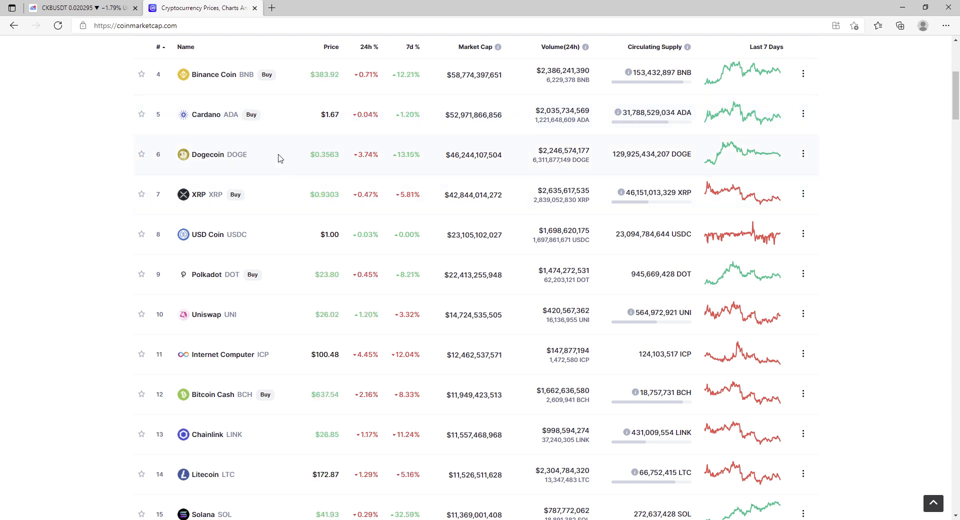
pyautogui.moveTo(212, 170)
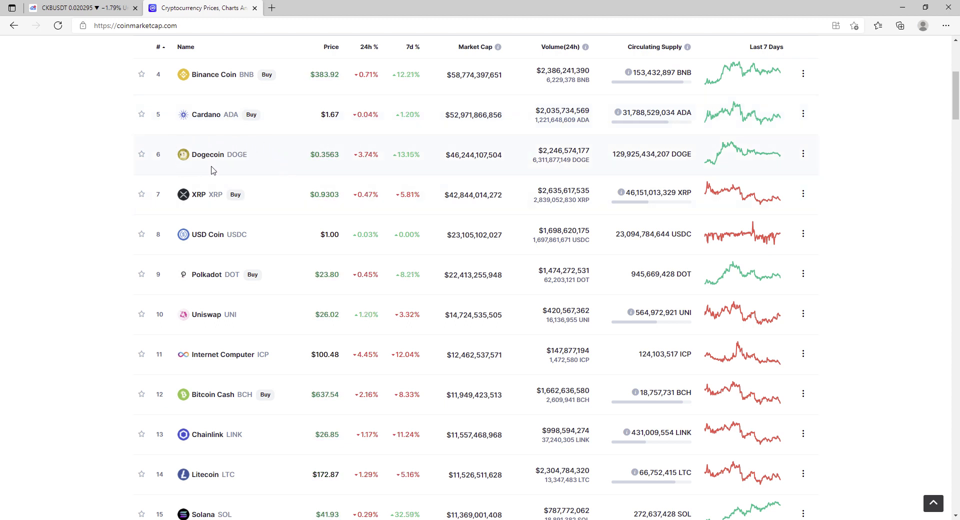
pyautogui.moveTo(515, 148)
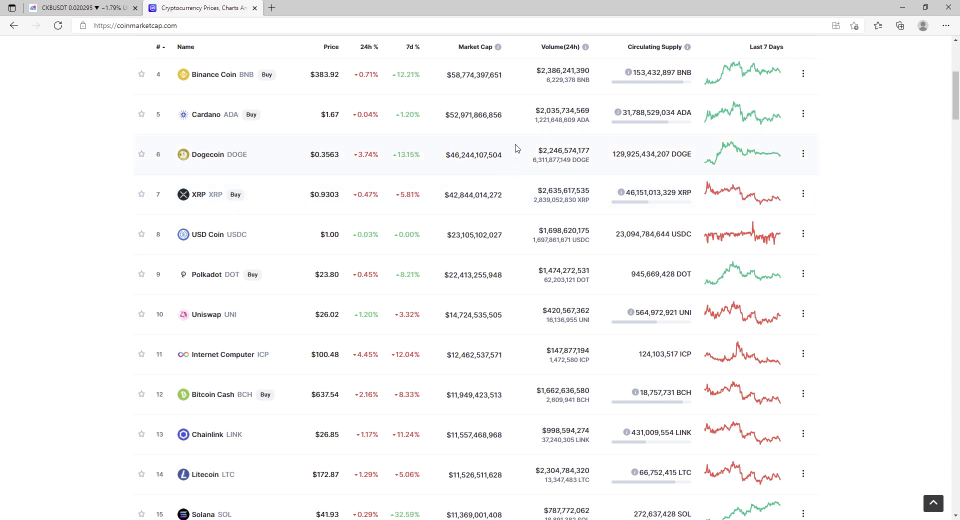
pyautogui.moveTo(477, 139)
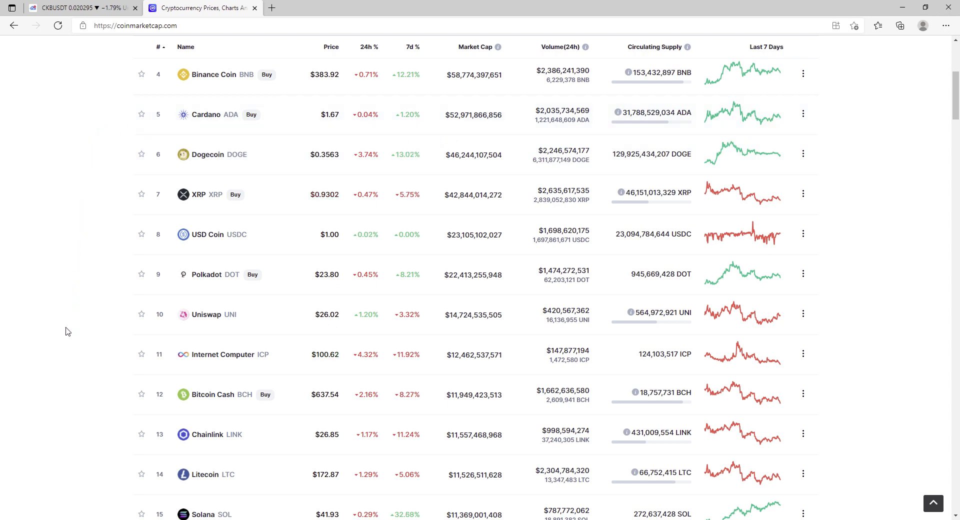
pyautogui.moveTo(483, 300)
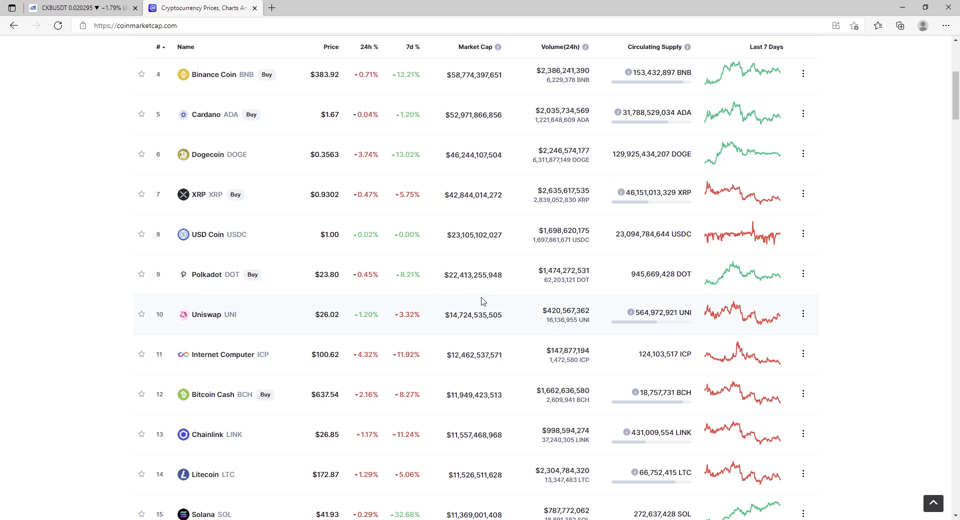
pyautogui.moveTo(257, 144)
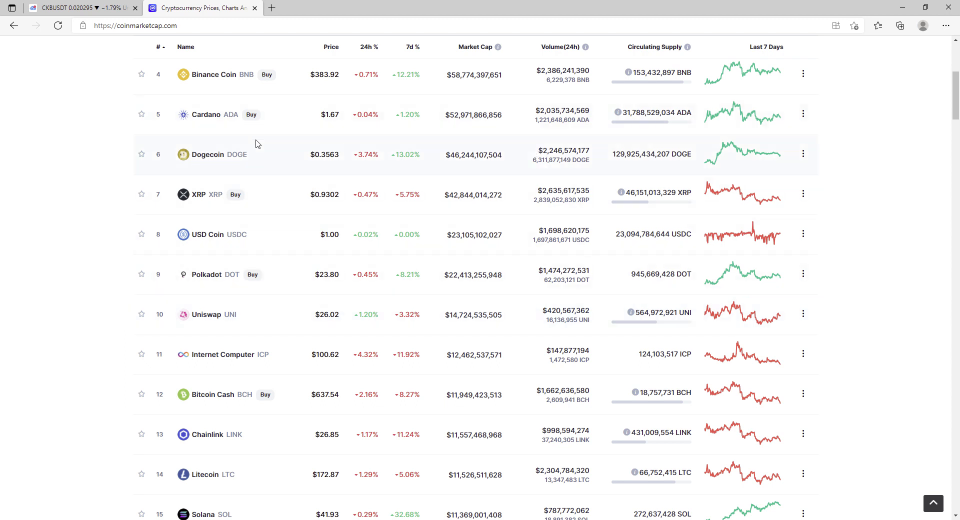
pyautogui.moveTo(292, 189)
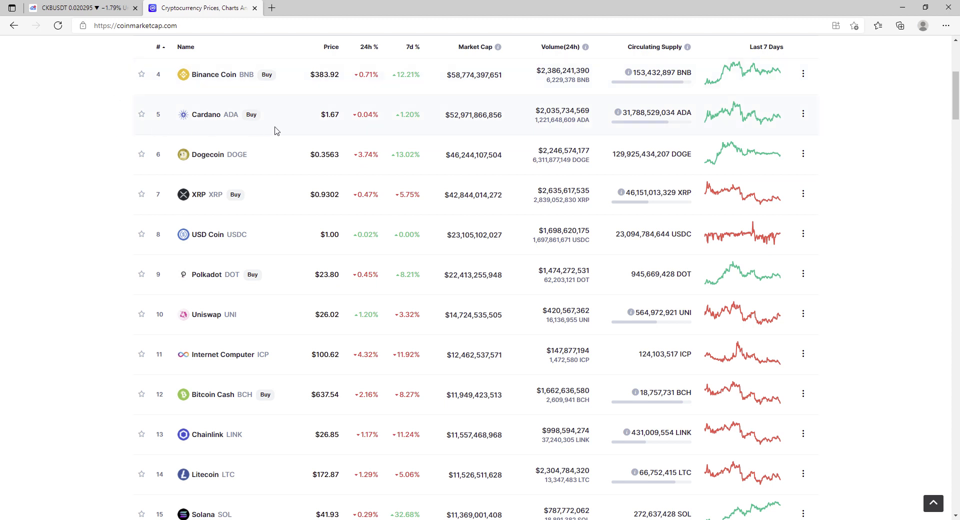
pyautogui.moveTo(115, 122)
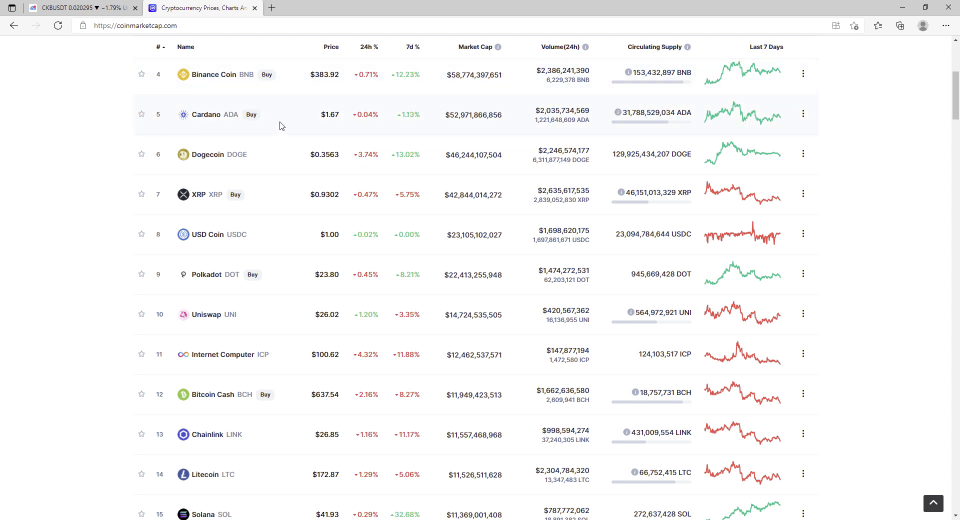
pyautogui.moveTo(118, 125)
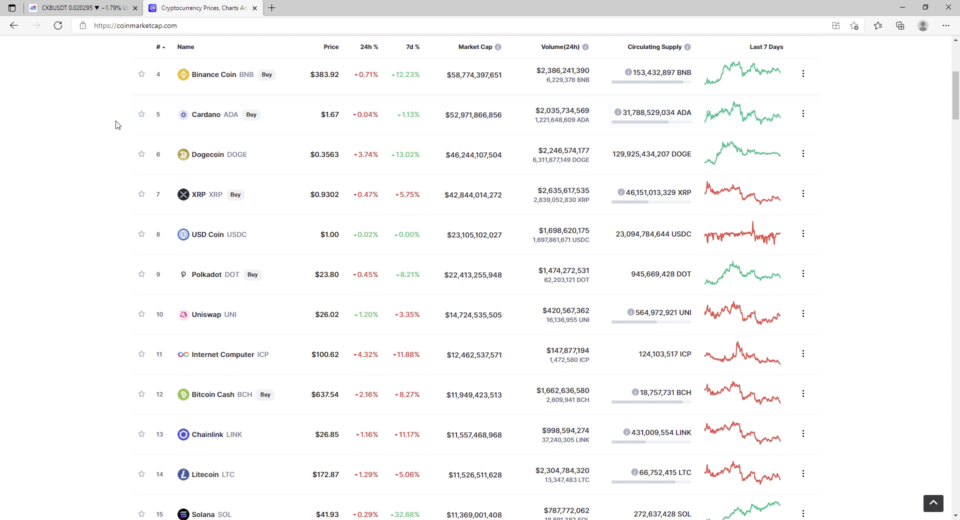
pyautogui.moveTo(254, 145)
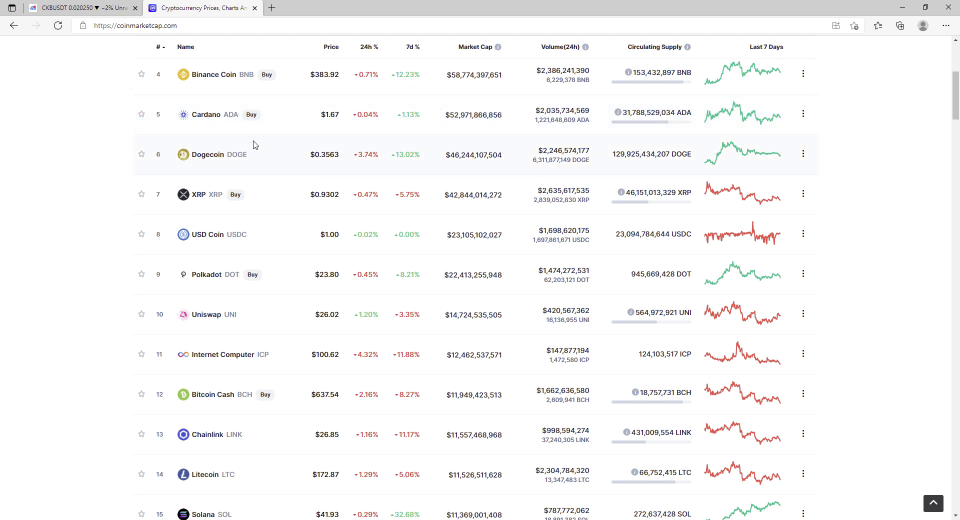
pyautogui.moveTo(266, 125)
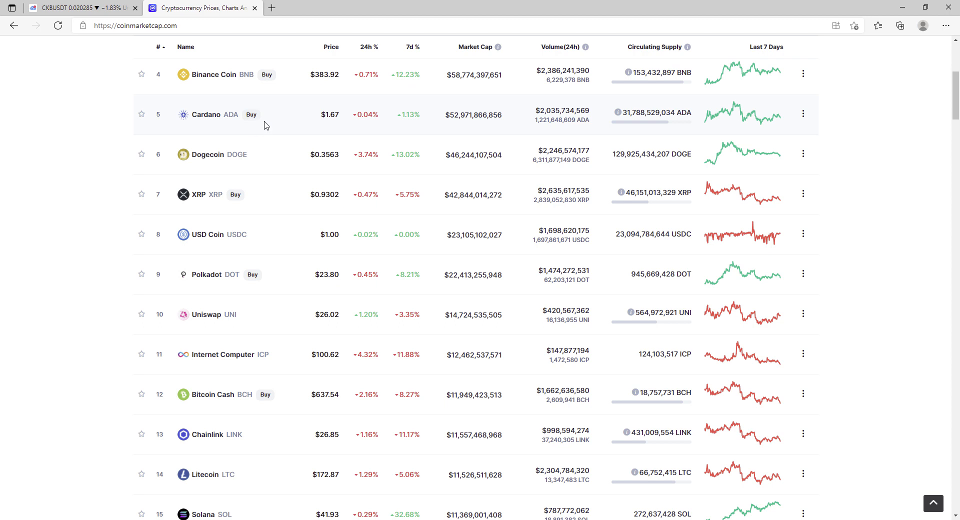
pyautogui.moveTo(147, 176)
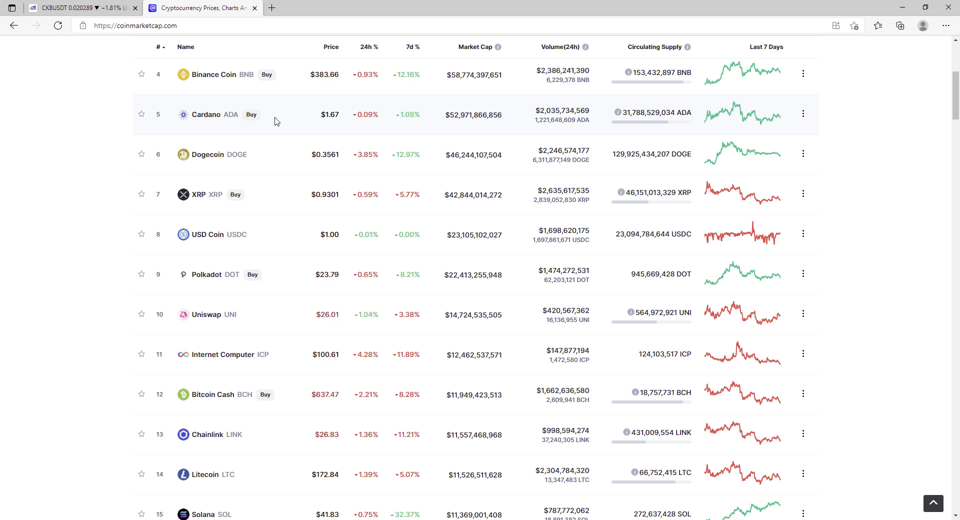
pyautogui.moveTo(516, 115)
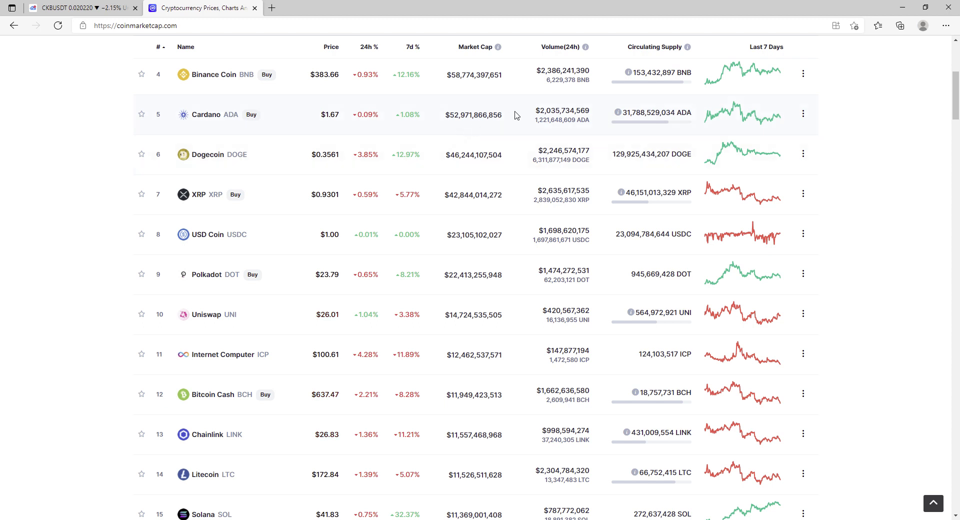
pyautogui.moveTo(423, 122)
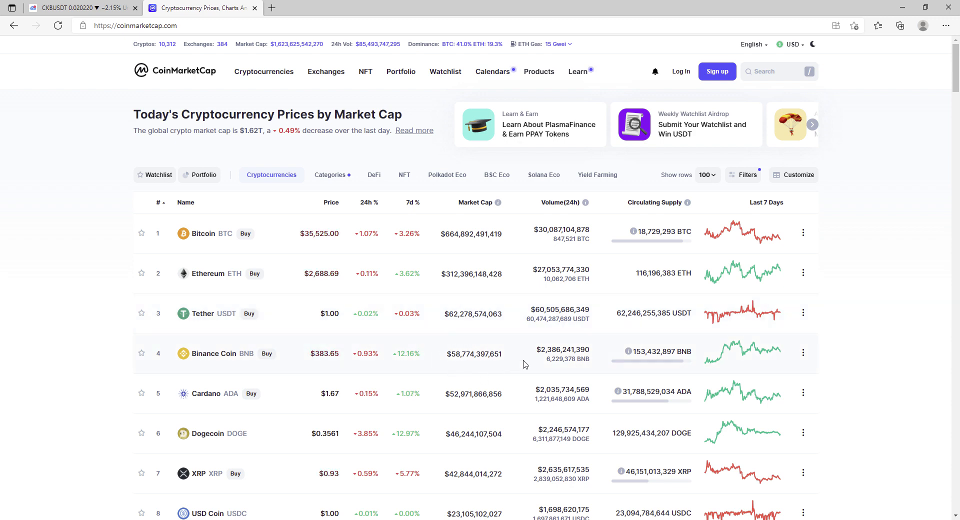
pyautogui.moveTo(428, 342)
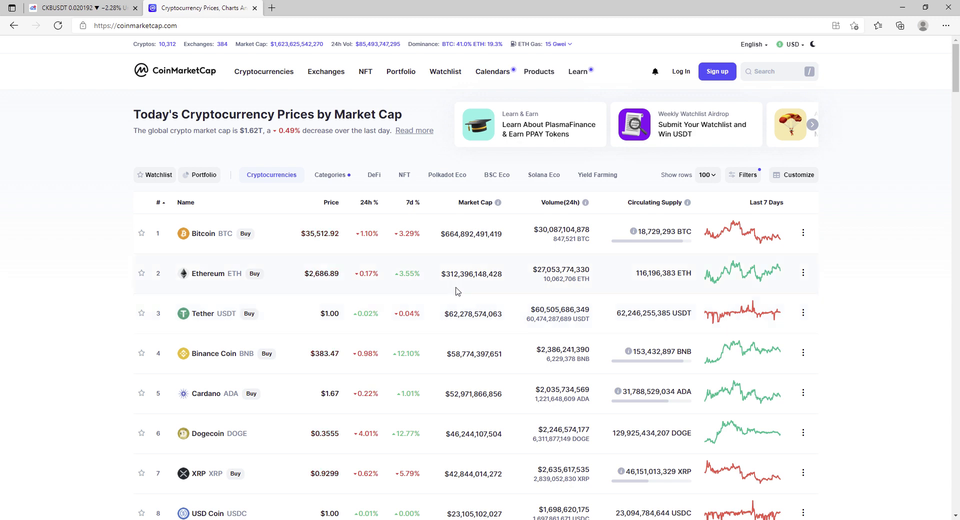
pyautogui.moveTo(476, 311)
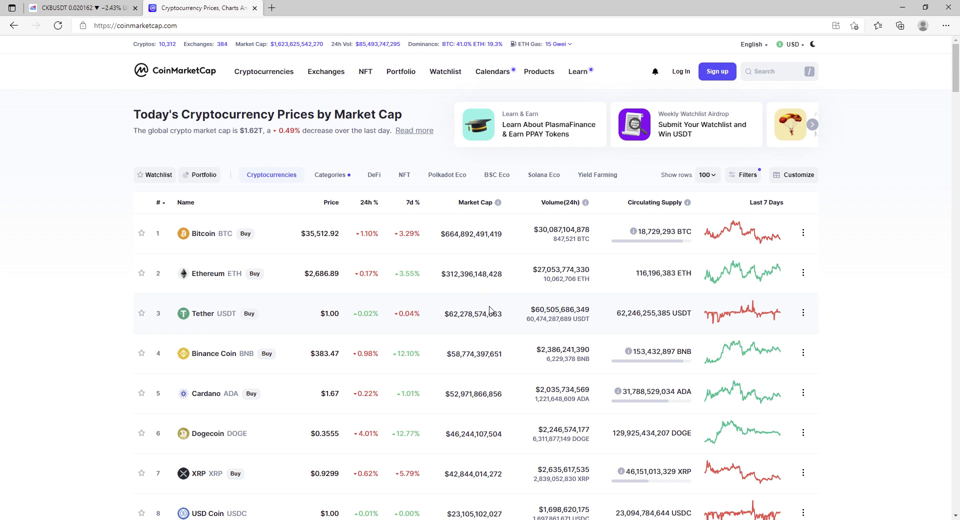
pyautogui.moveTo(510, 310)
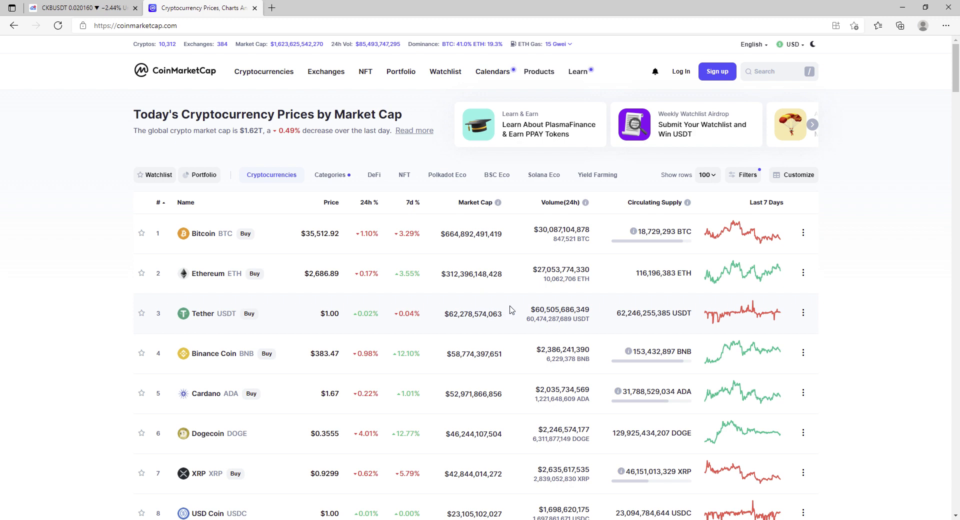
pyautogui.moveTo(461, 304)
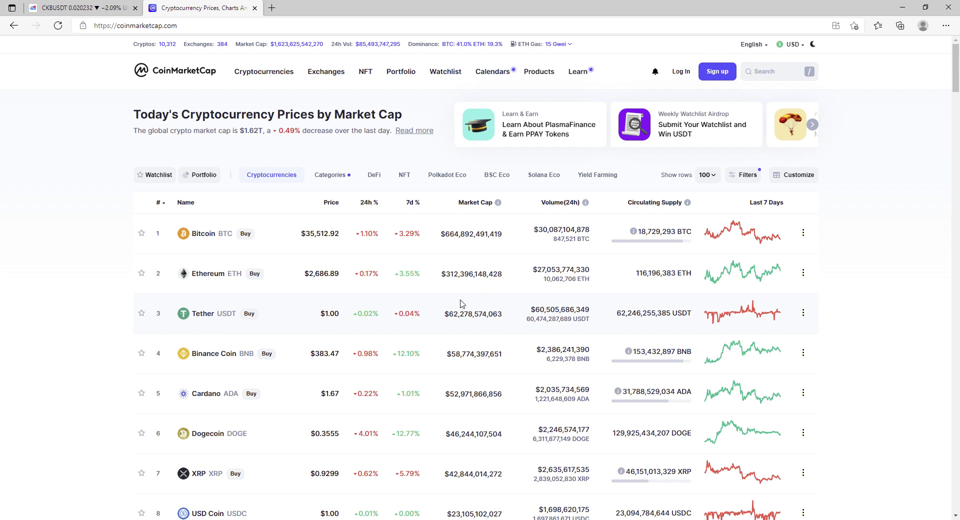
pyautogui.moveTo(488, 286)
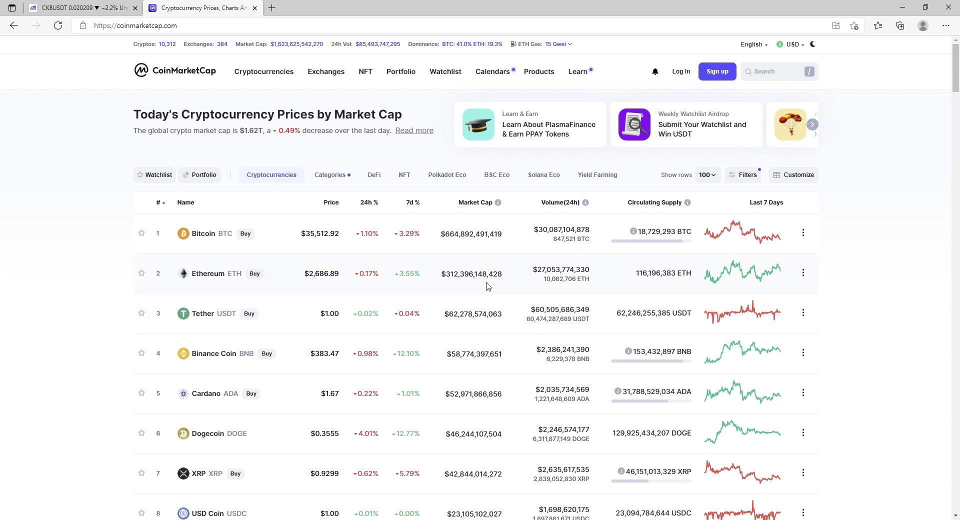
pyautogui.moveTo(408, 364)
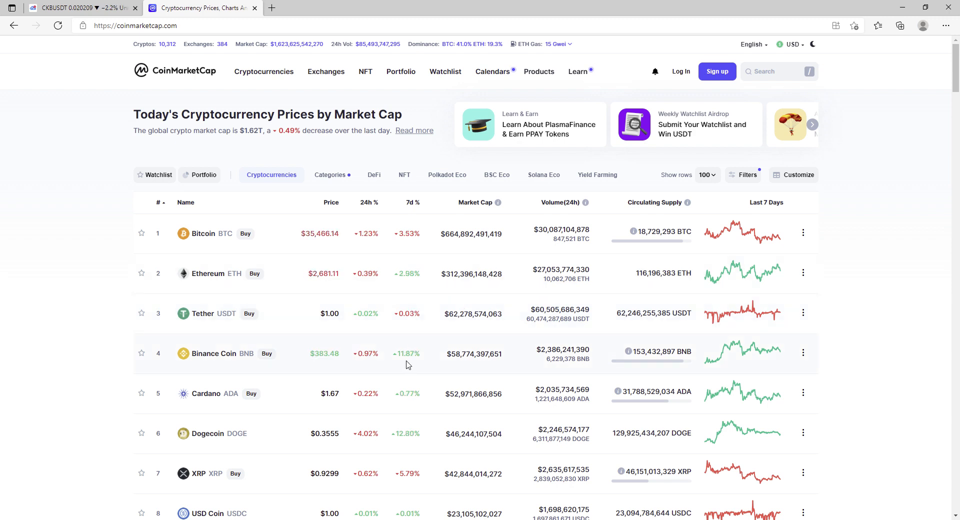
pyautogui.moveTo(231, 460)
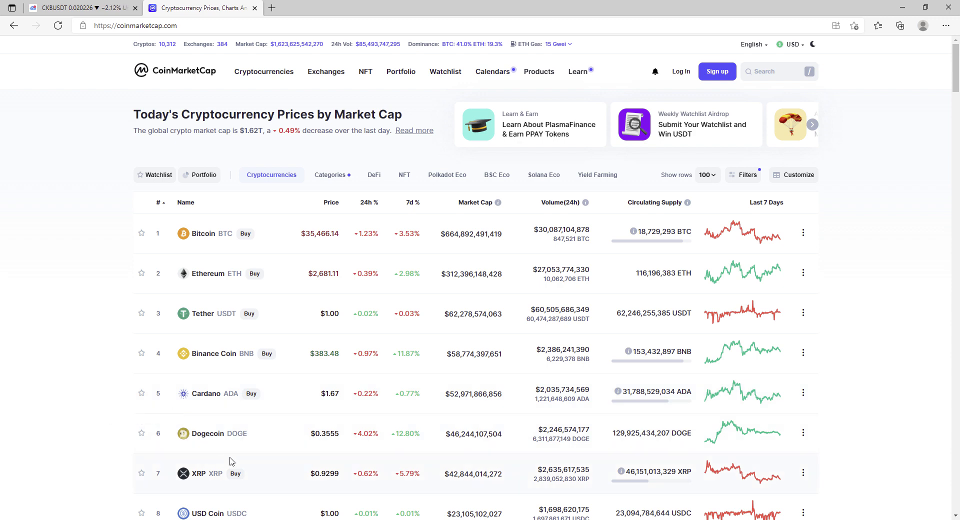
pyautogui.moveTo(507, 263)
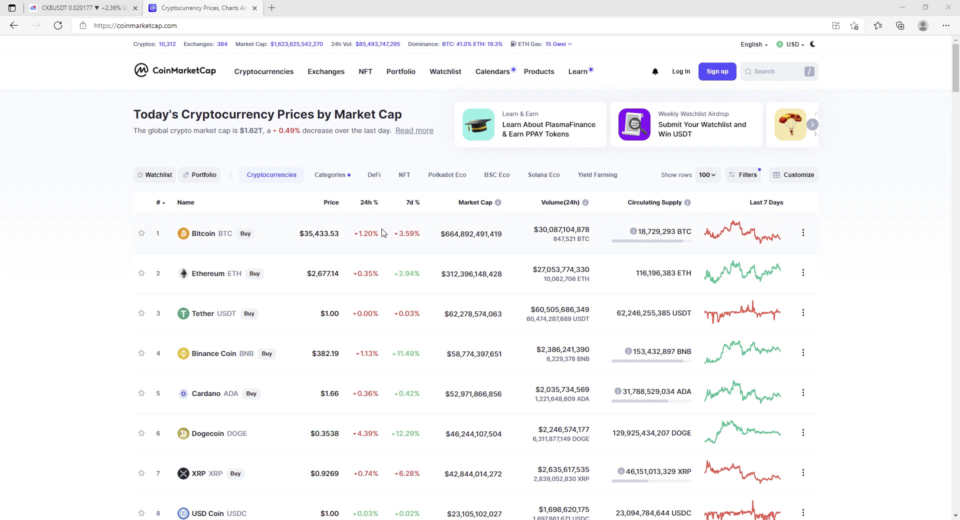
pyautogui.scroll(-3)
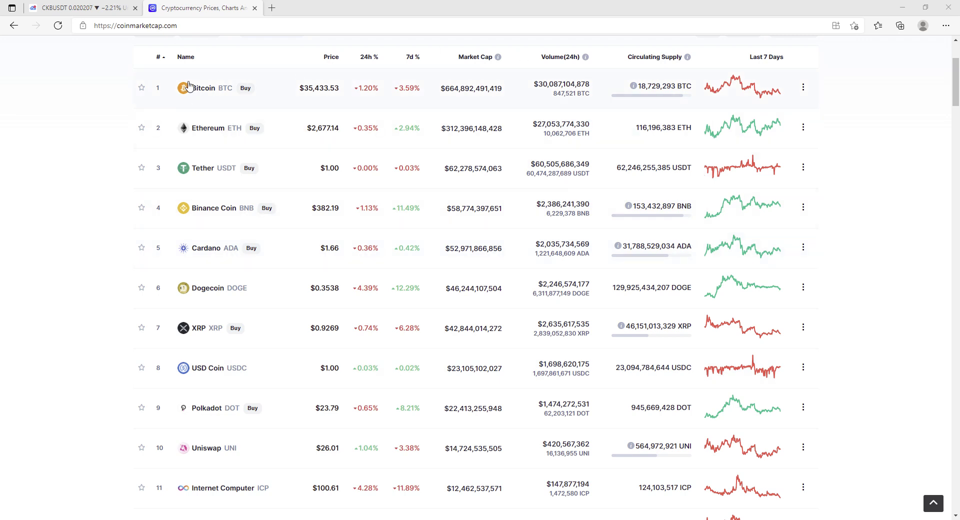
pyautogui.moveTo(106, 263)
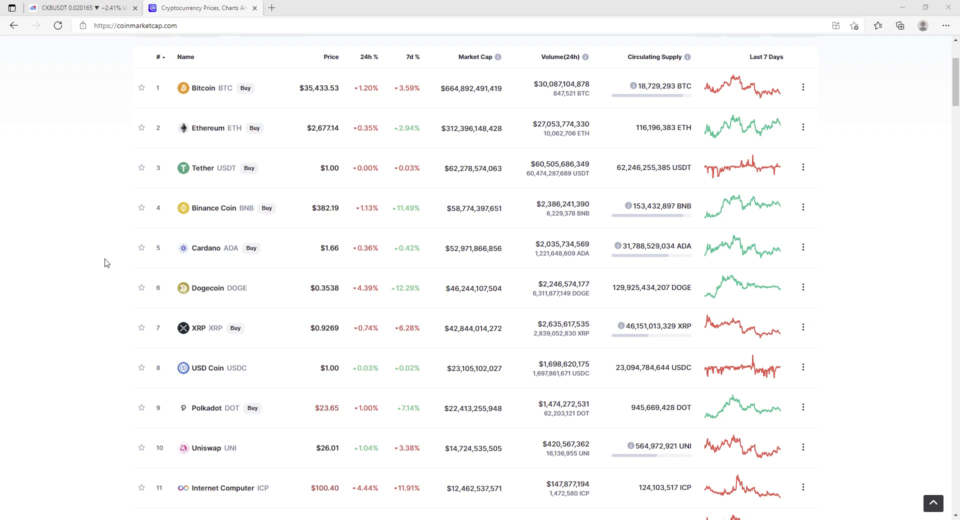
pyautogui.moveTo(665, 237)
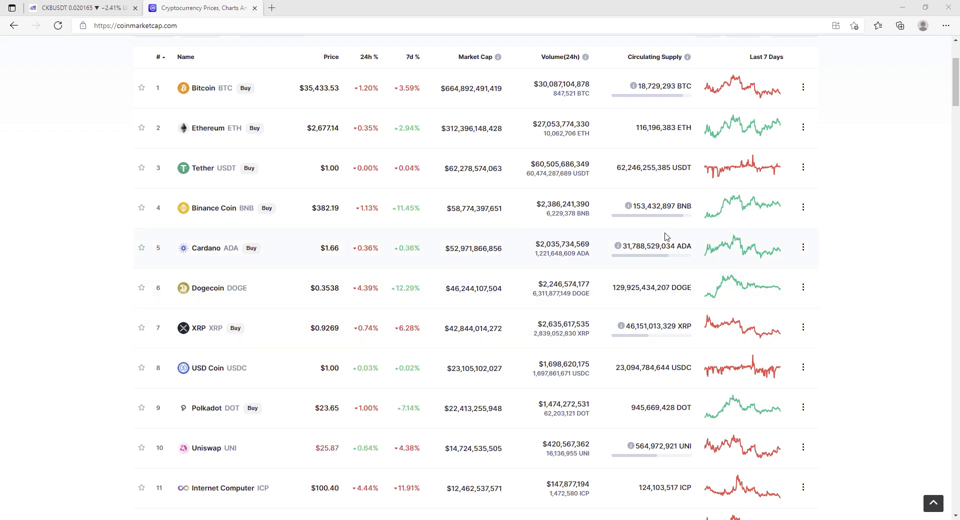
pyautogui.scroll(-3)
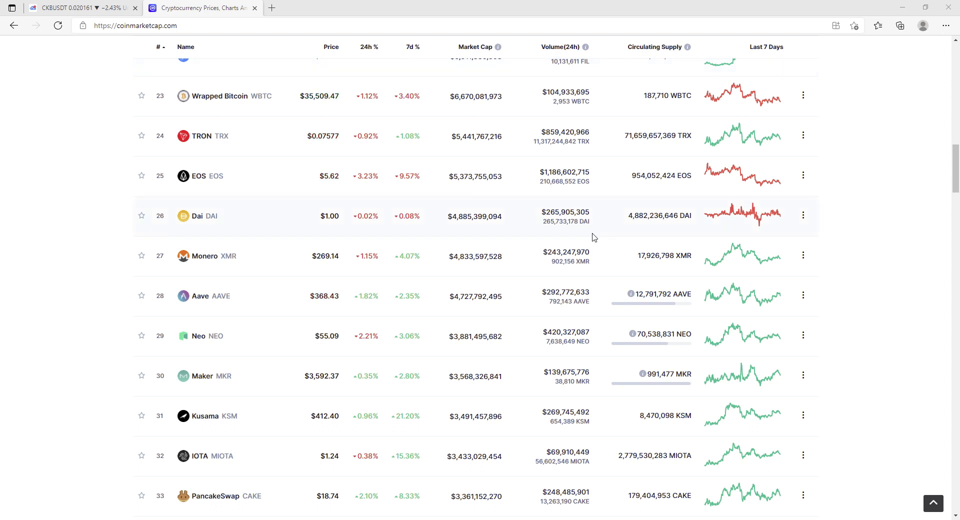
pyautogui.moveTo(496, 128)
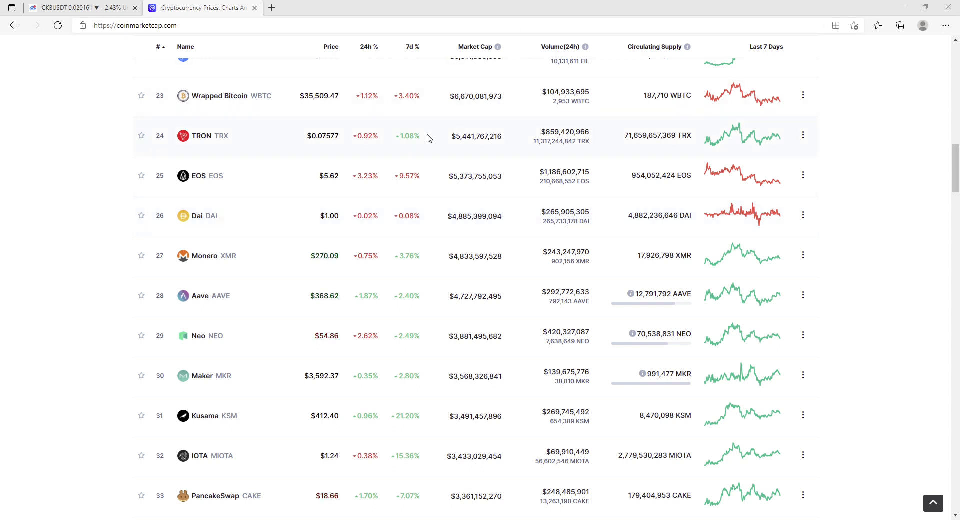
pyautogui.moveTo(425, 152)
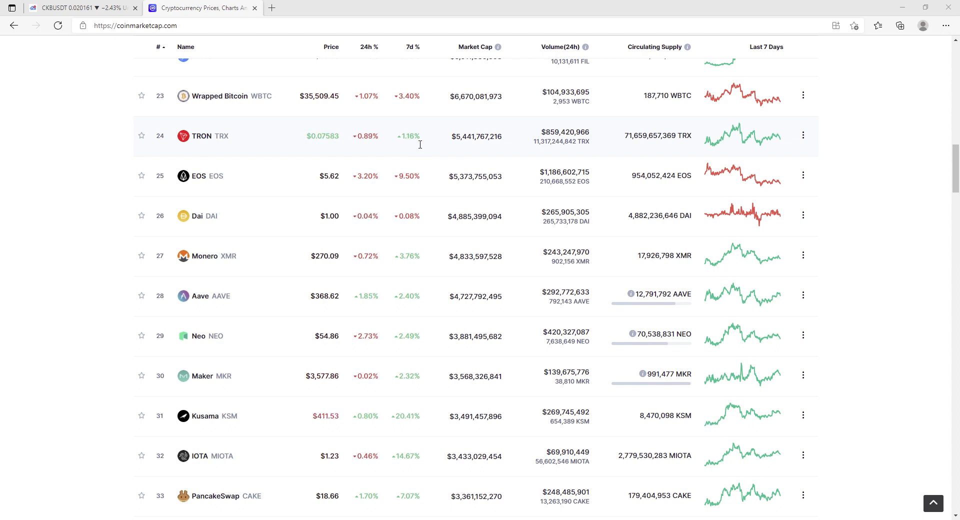
pyautogui.moveTo(446, 190)
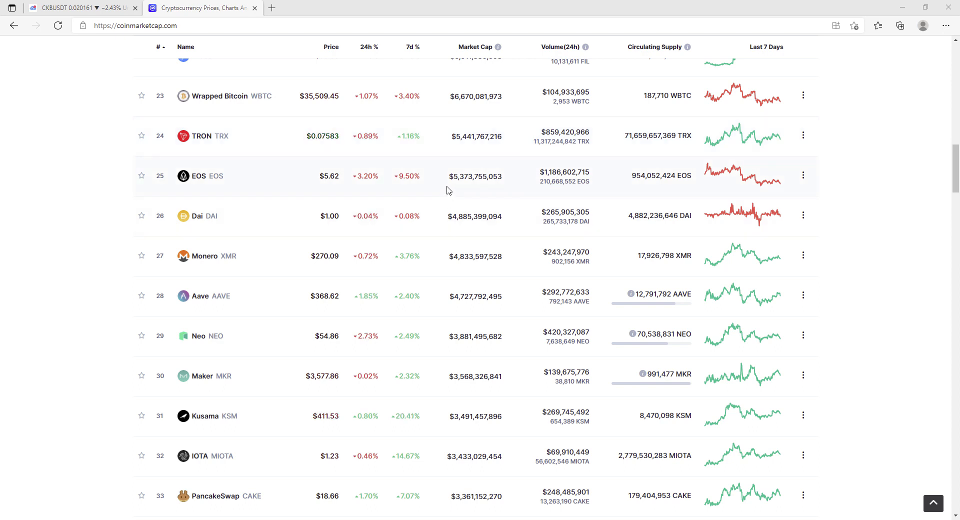
pyautogui.moveTo(450, 197)
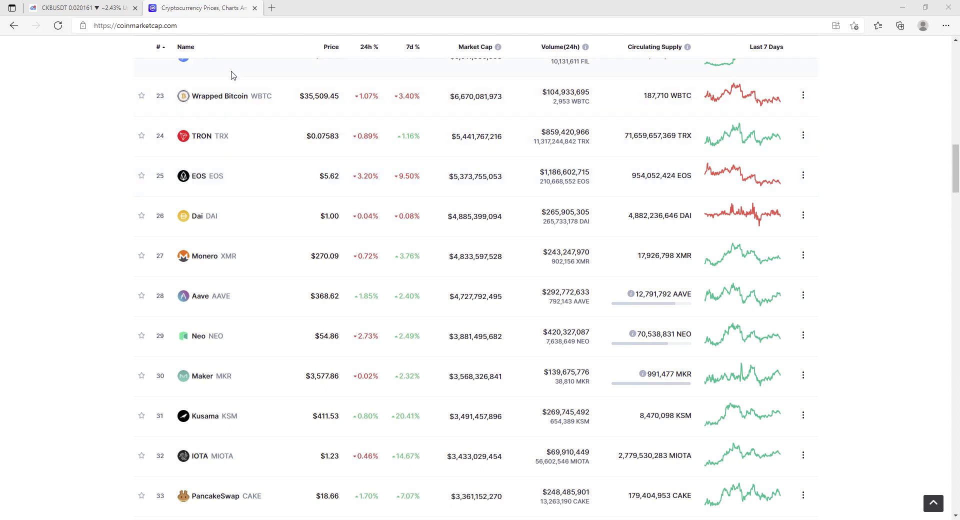
pyautogui.moveTo(518, 84)
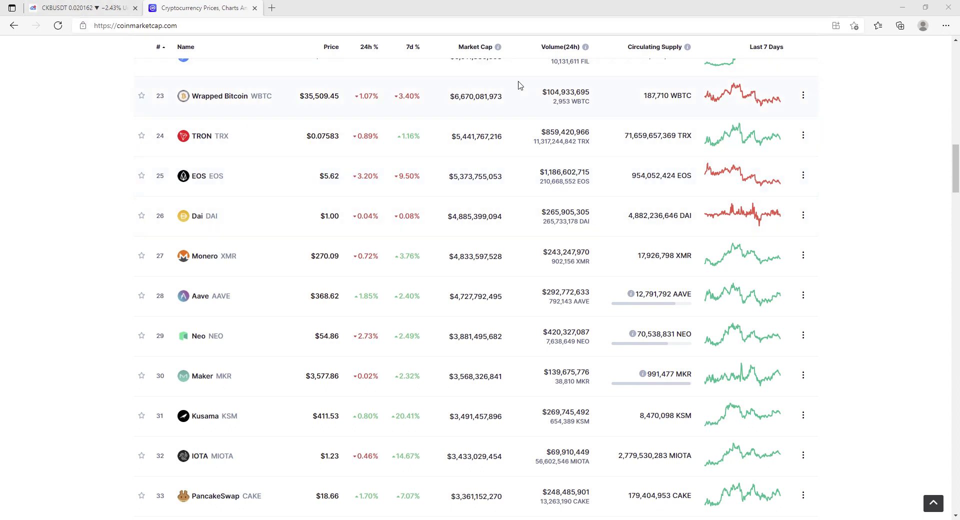
pyautogui.moveTo(483, 189)
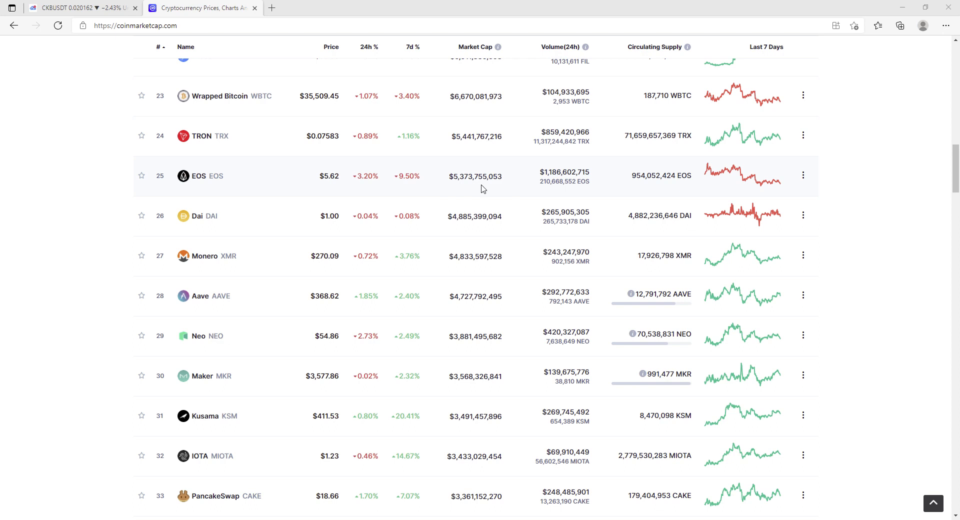
pyautogui.moveTo(908, 84)
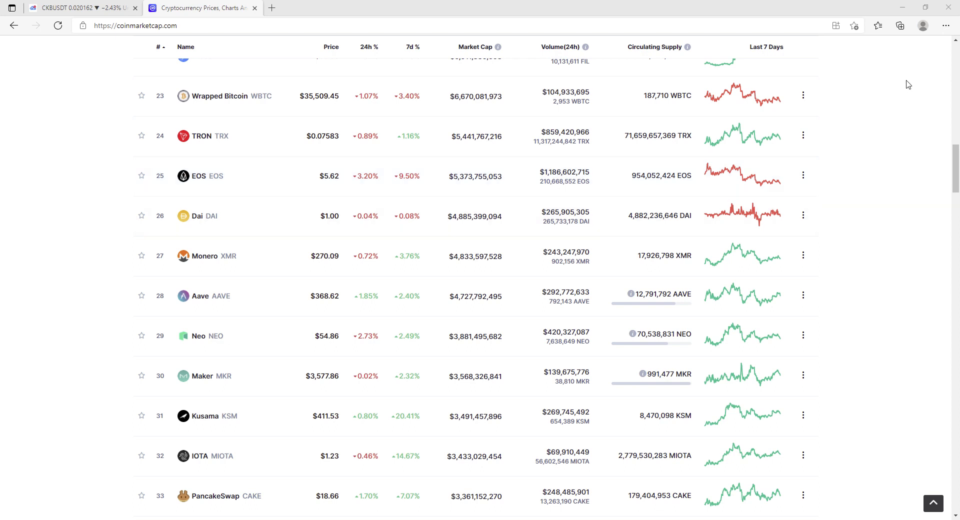